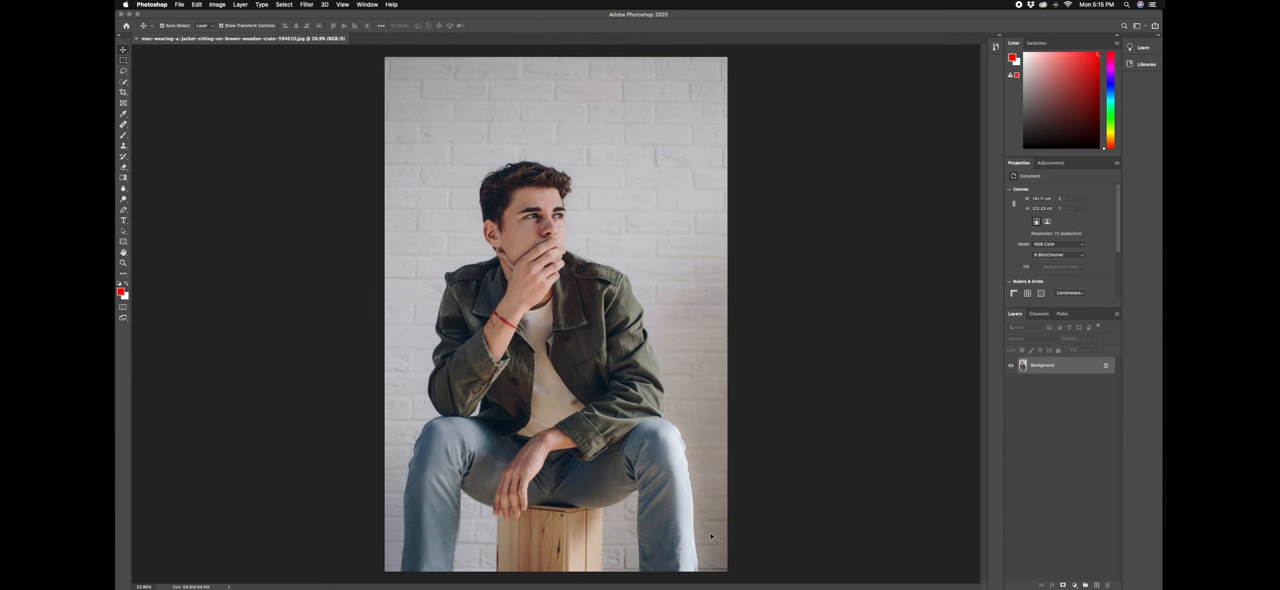
mouse_move(736, 492)
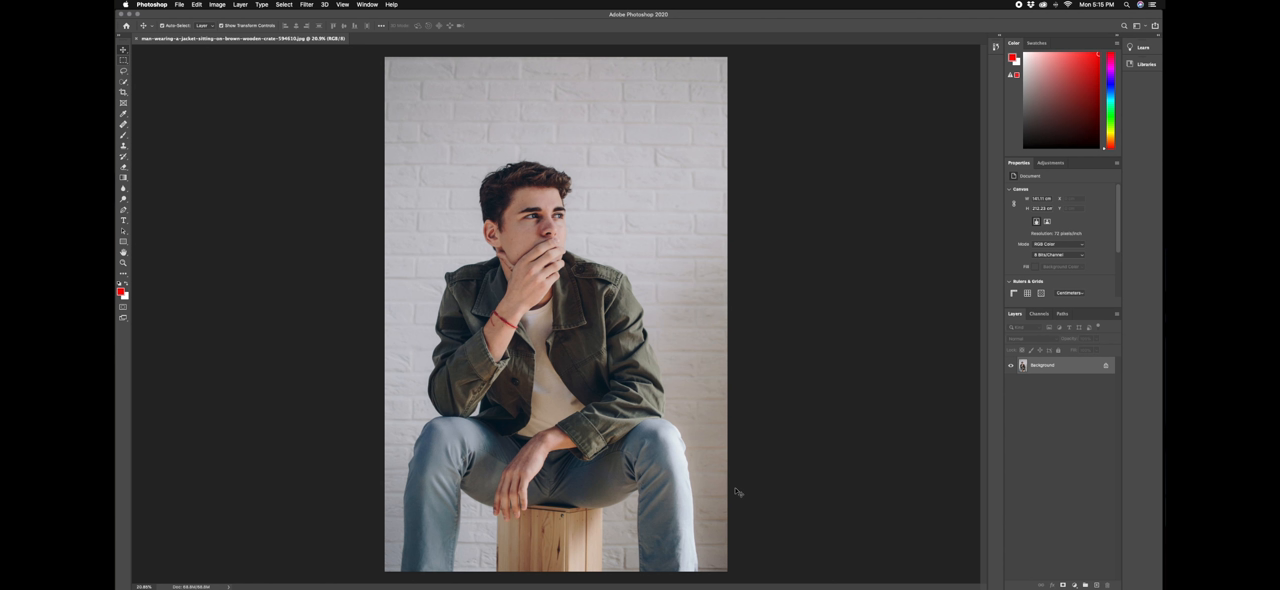
mouse_move(700, 434)
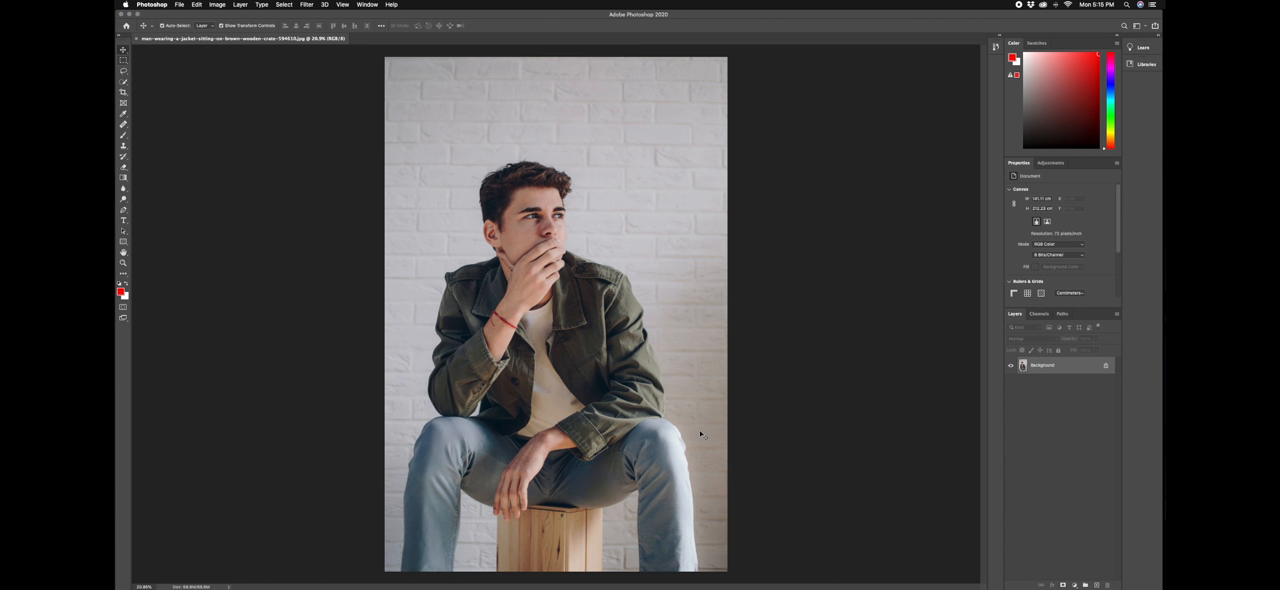
mouse_move(708, 436)
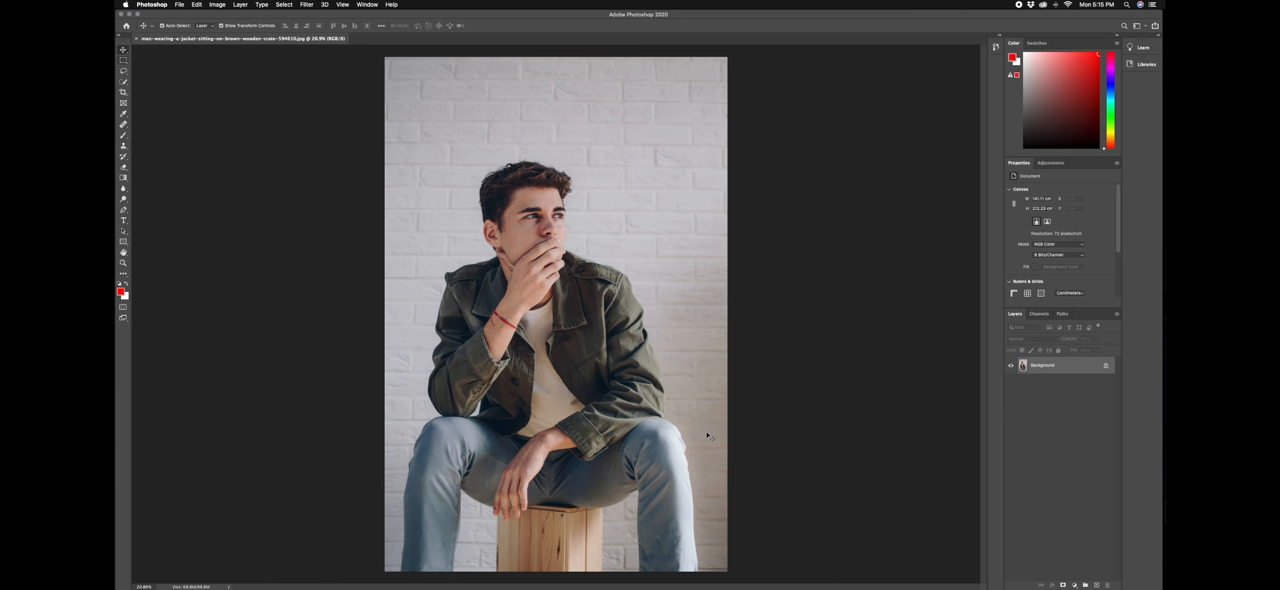
mouse_move(784, 506)
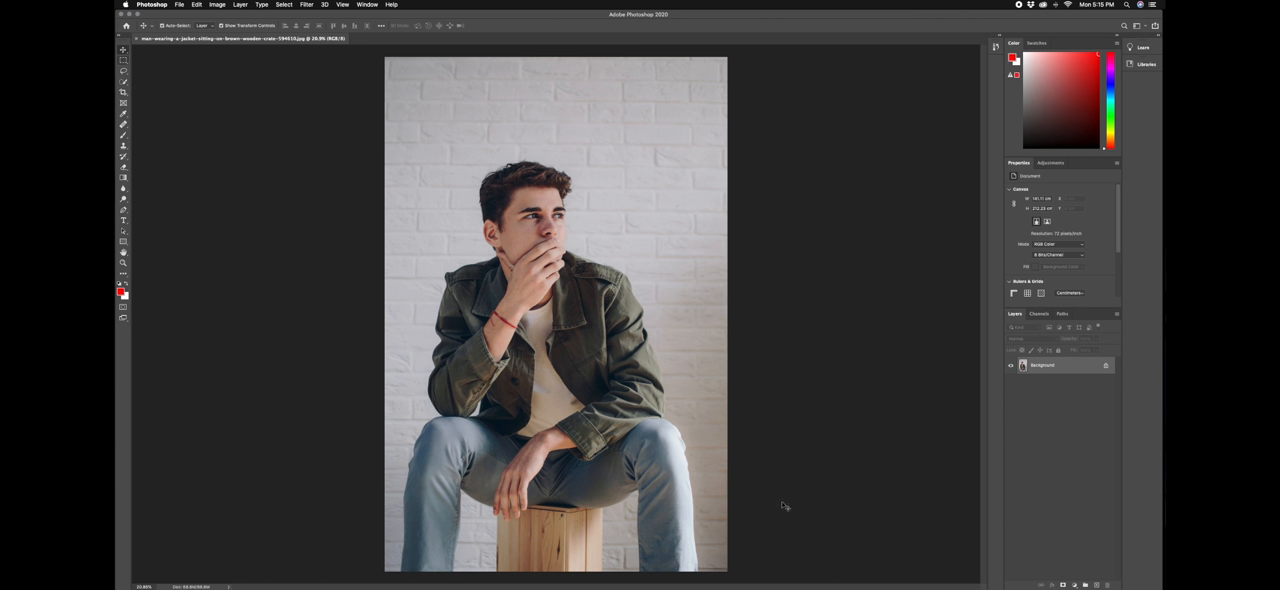
mouse_move(780, 504)
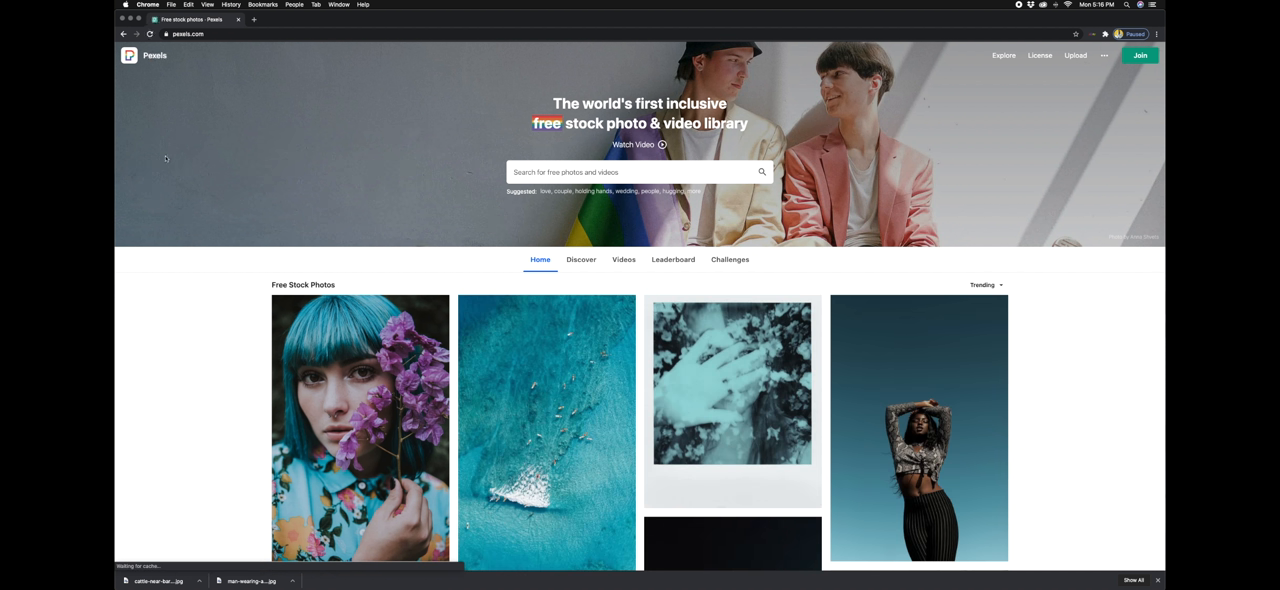
mouse_move(218, 228)
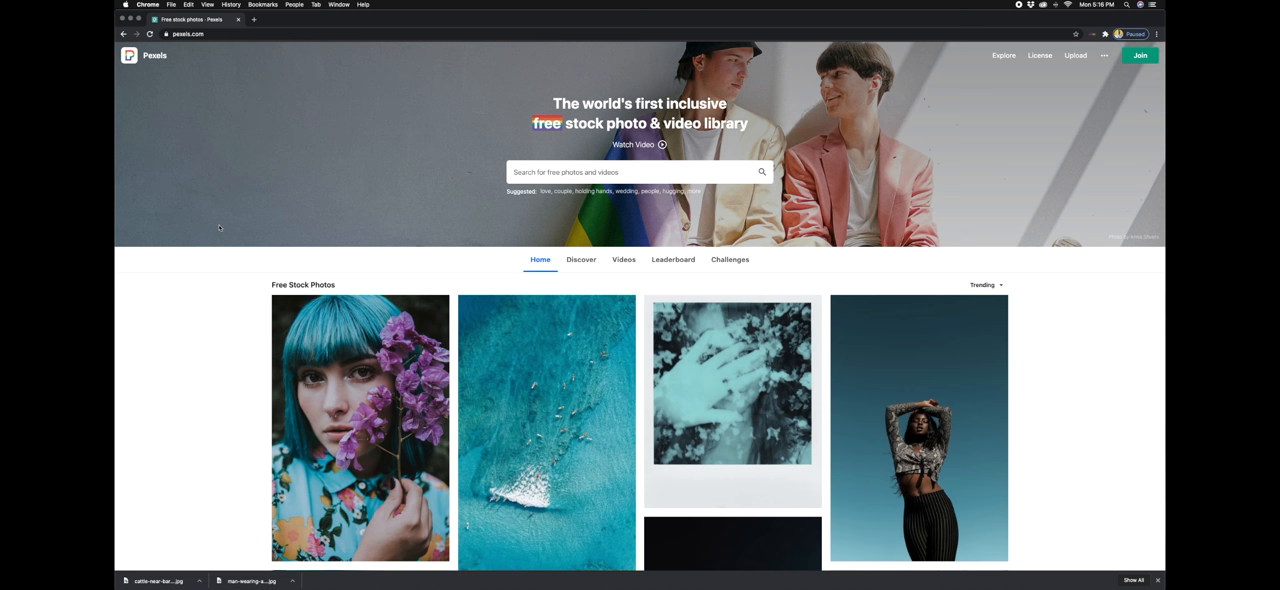
Step: Choose the Quick Selection tool and set its brush to 49 px size, 50% hardness
scroll("down", 3)
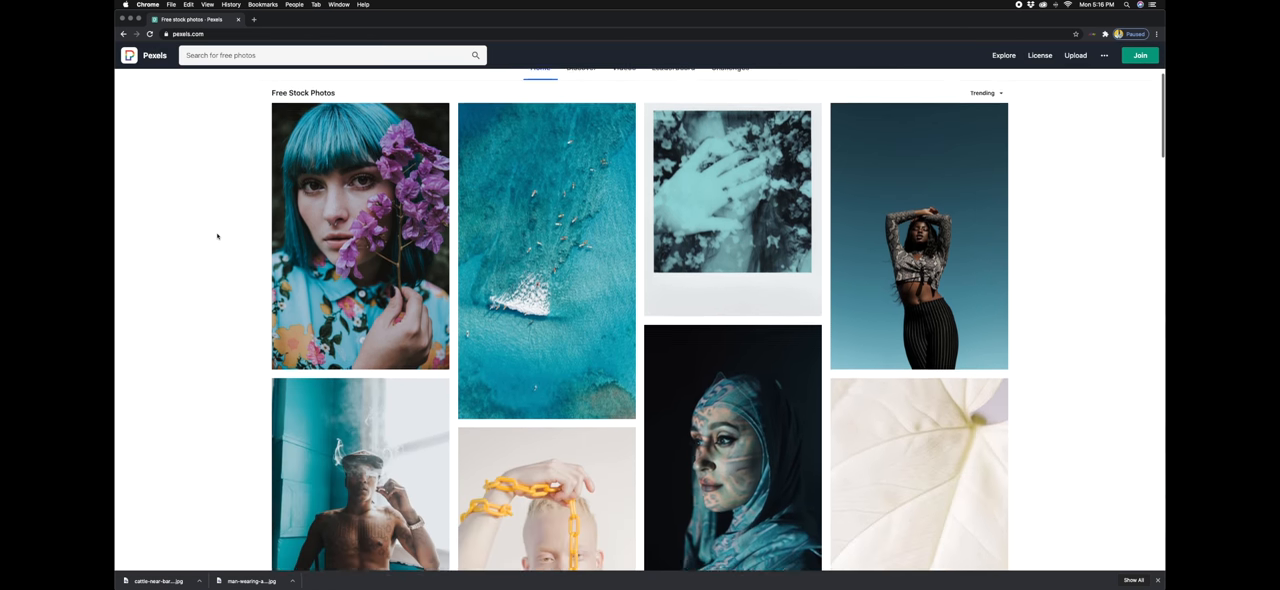
scroll("down", 3)
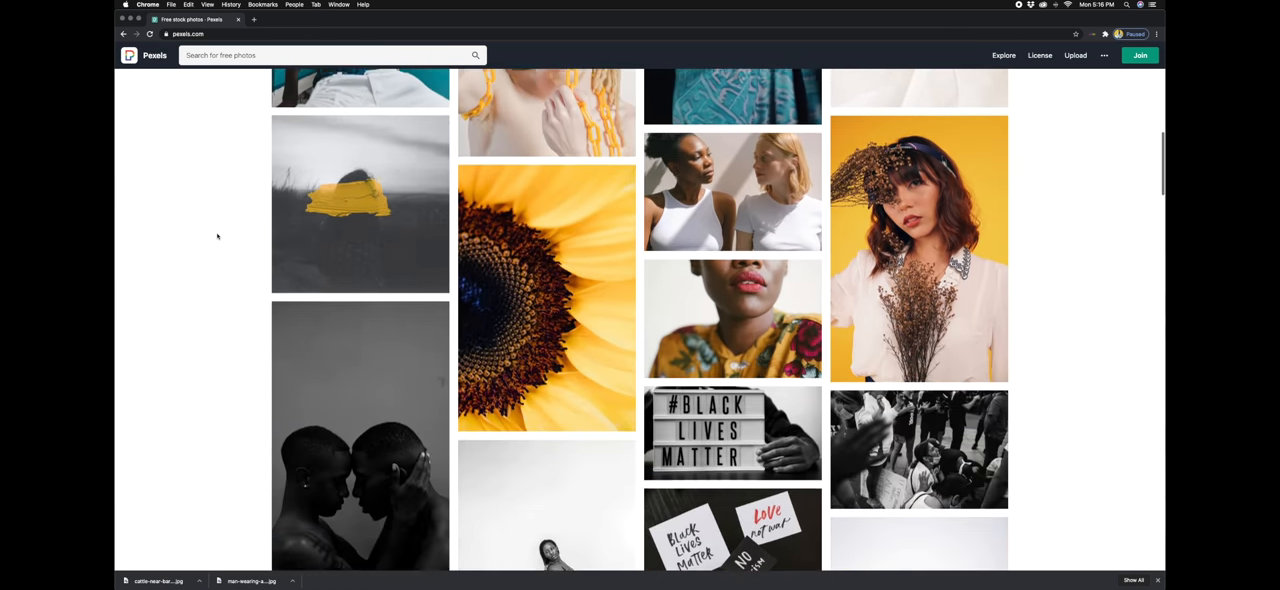
scroll("down", 3)
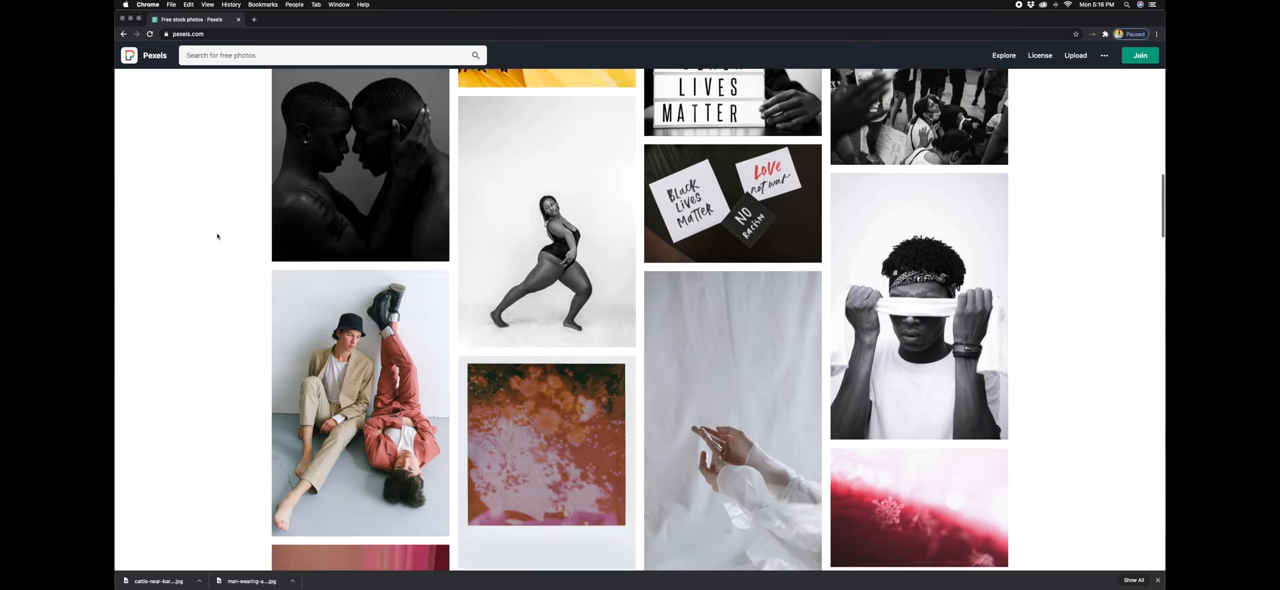
scroll("down", 3)
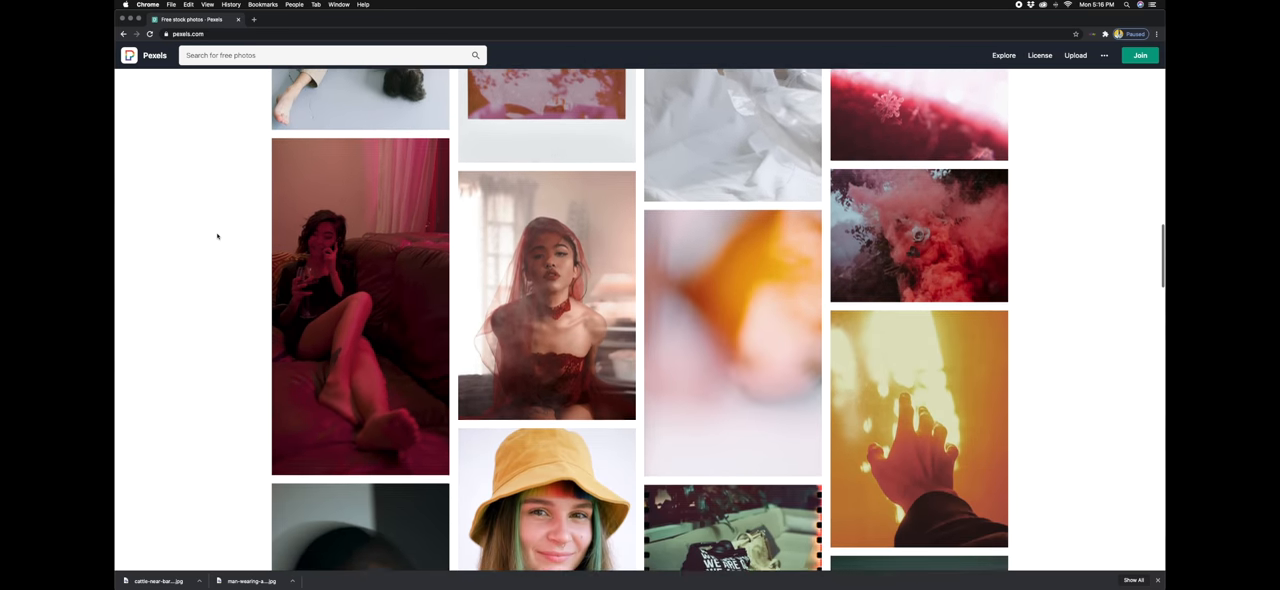
scroll("down", 3)
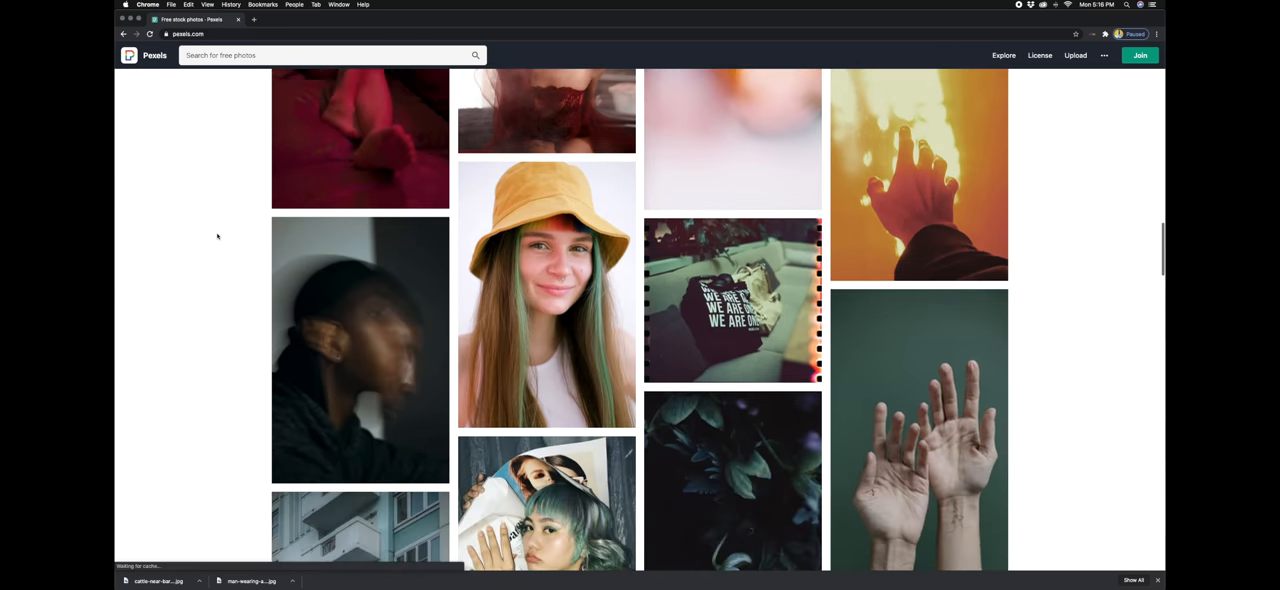
scroll("down", 3)
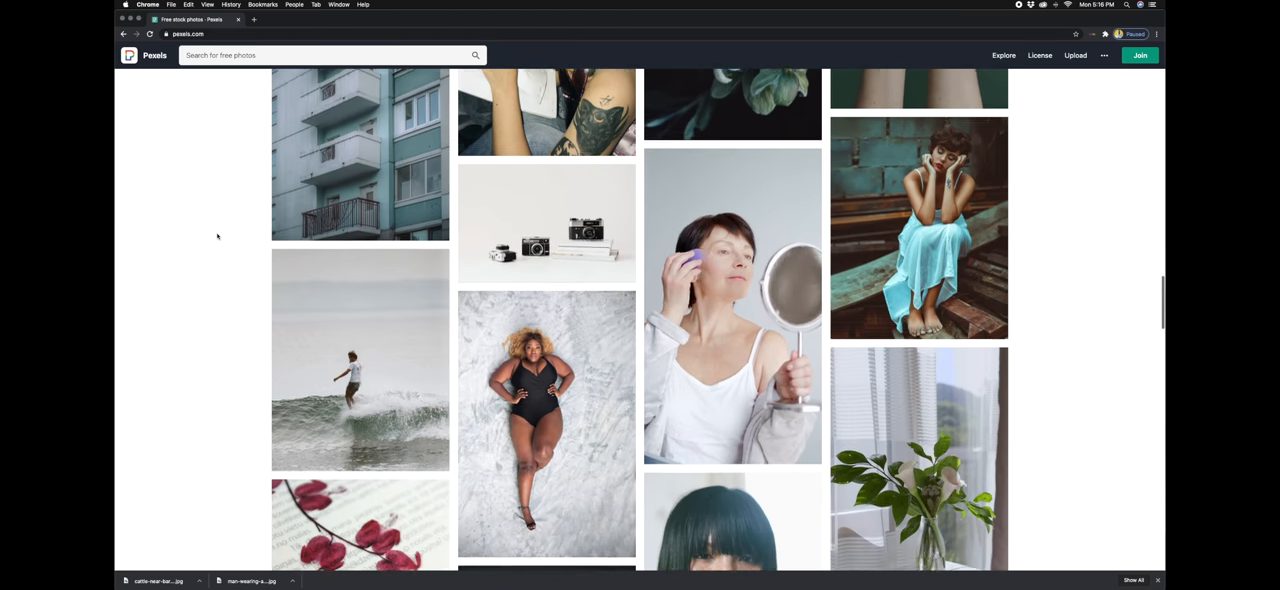
scroll("down", 3)
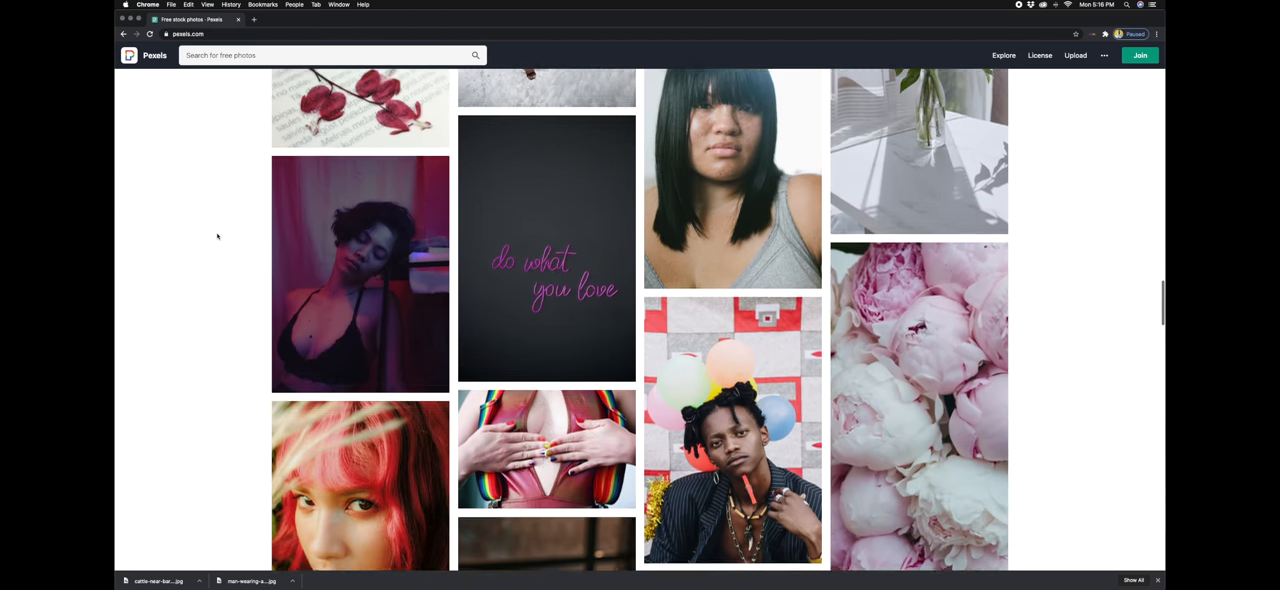
scroll("down", 3)
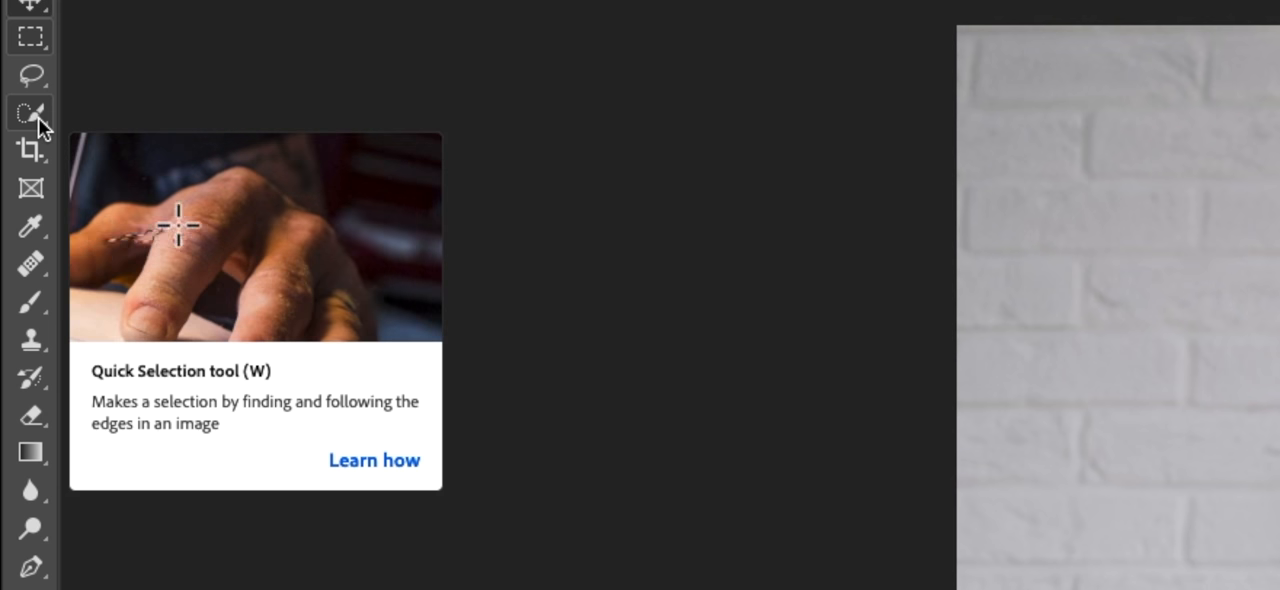
right_click(32, 112)
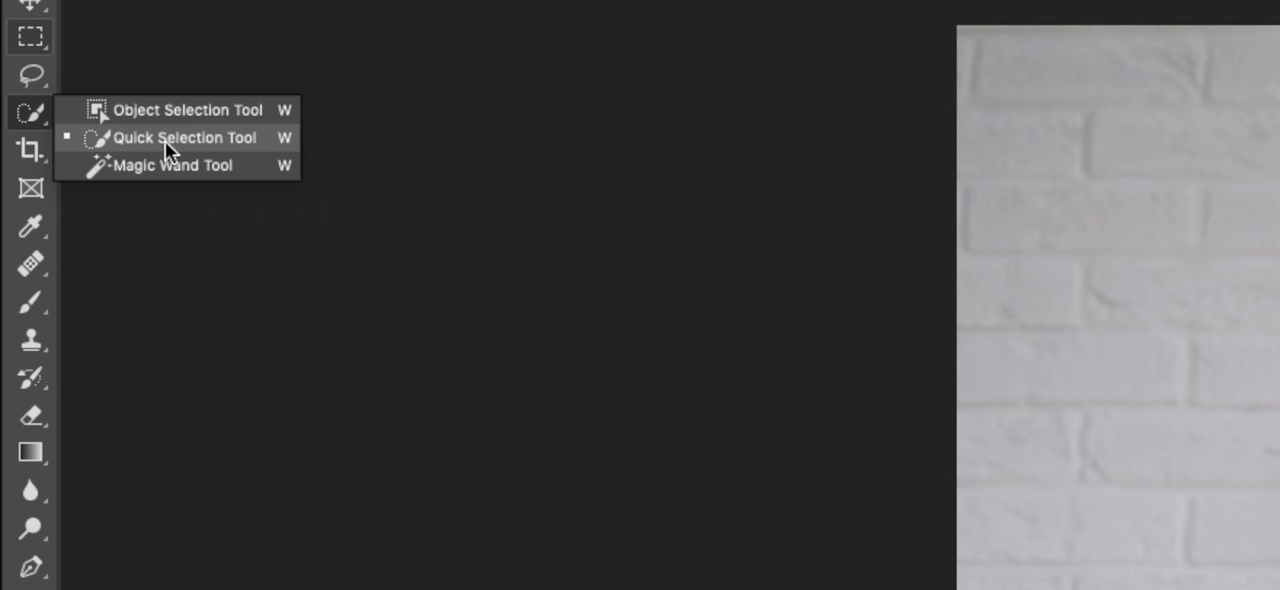
mouse_move(168, 110)
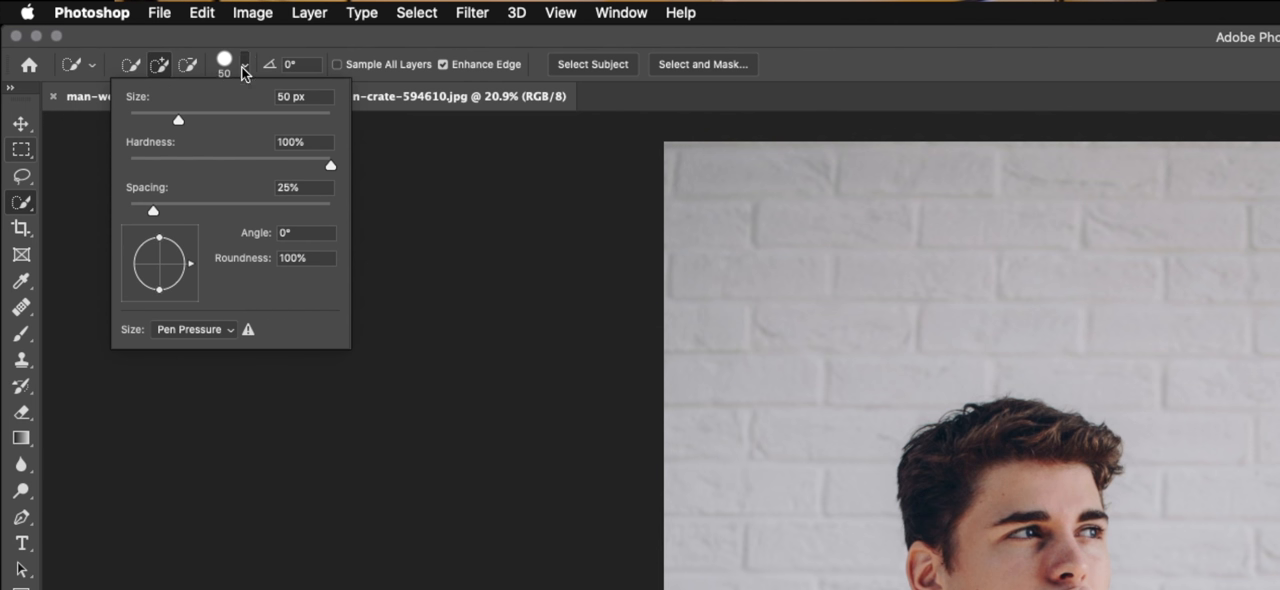
mouse_move(192, 132)
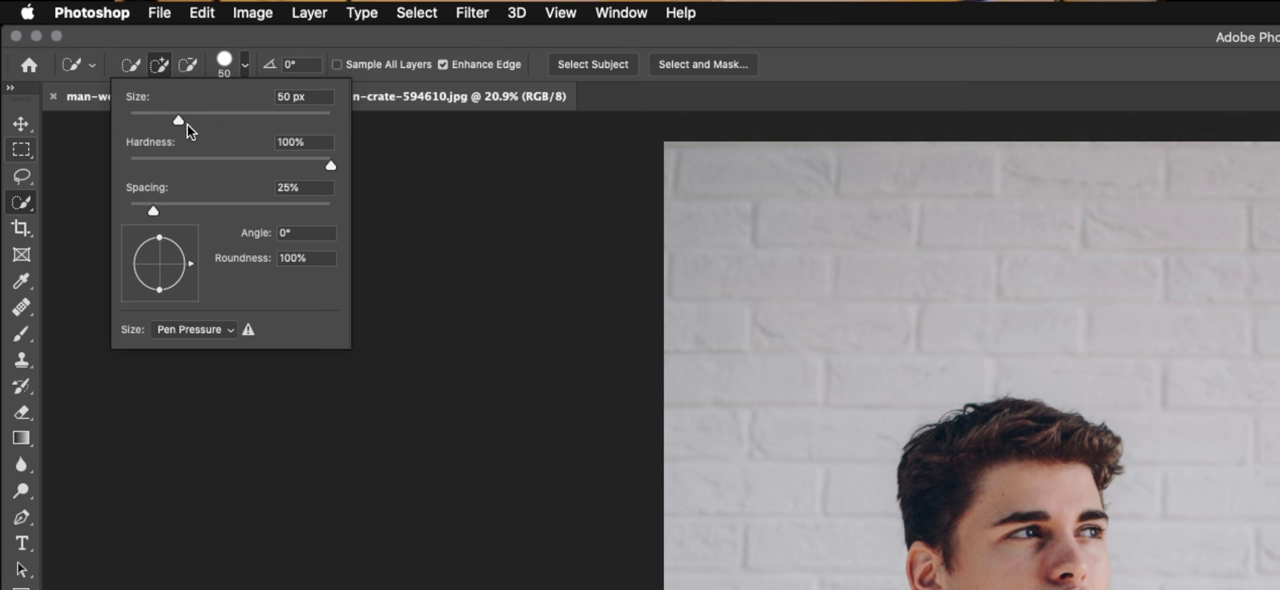
mouse_move(912, 402)
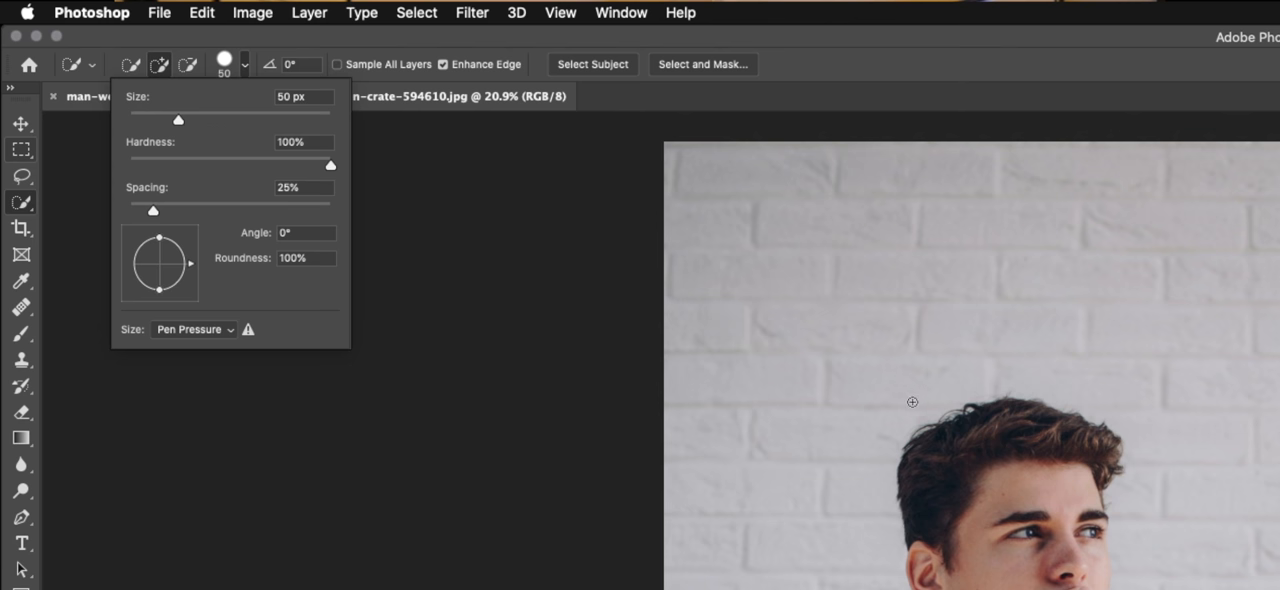
mouse_move(178, 124)
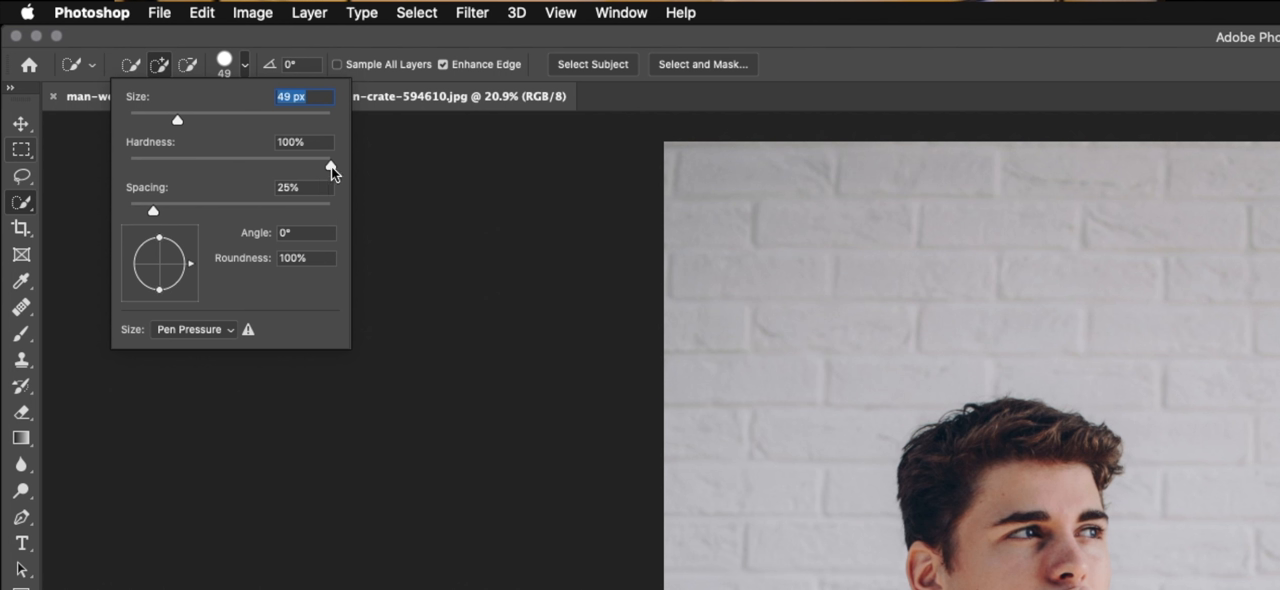
left_click_drag(332, 162, 218, 162)
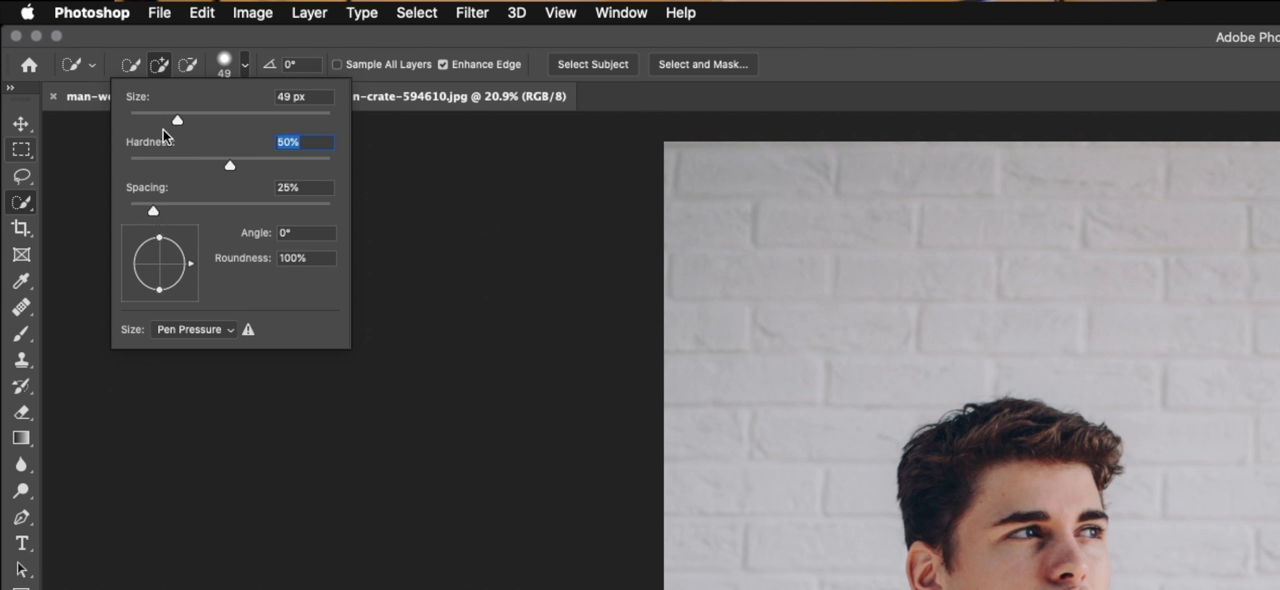
mouse_move(1084, 348)
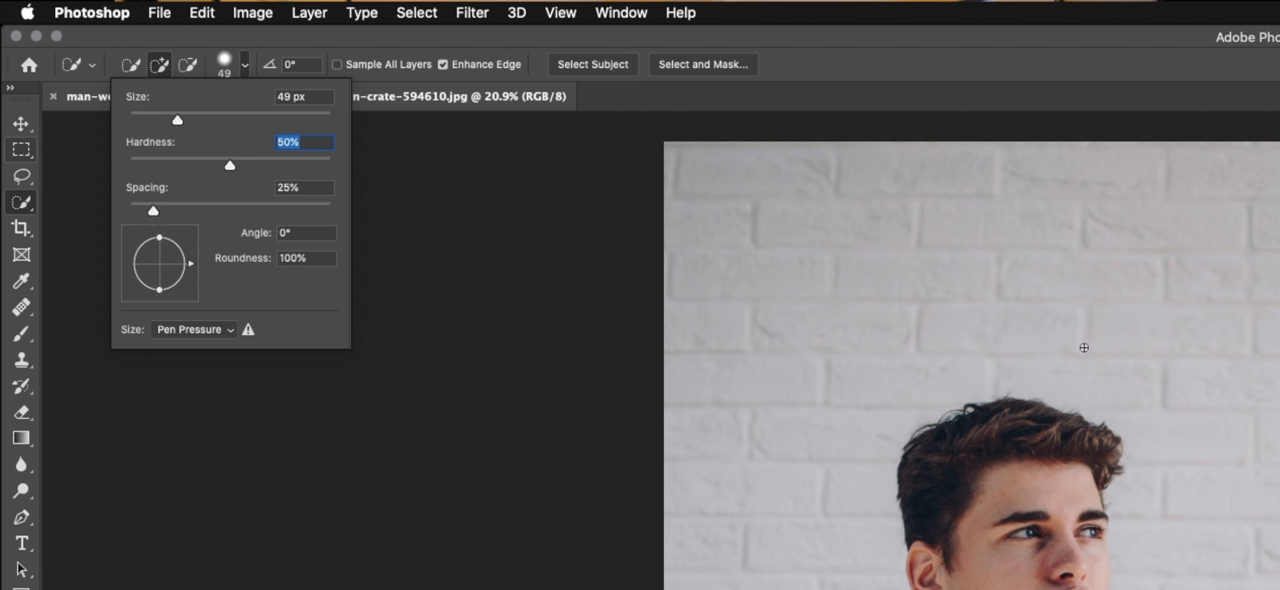
left_click_drag(176, 120, 182, 120)
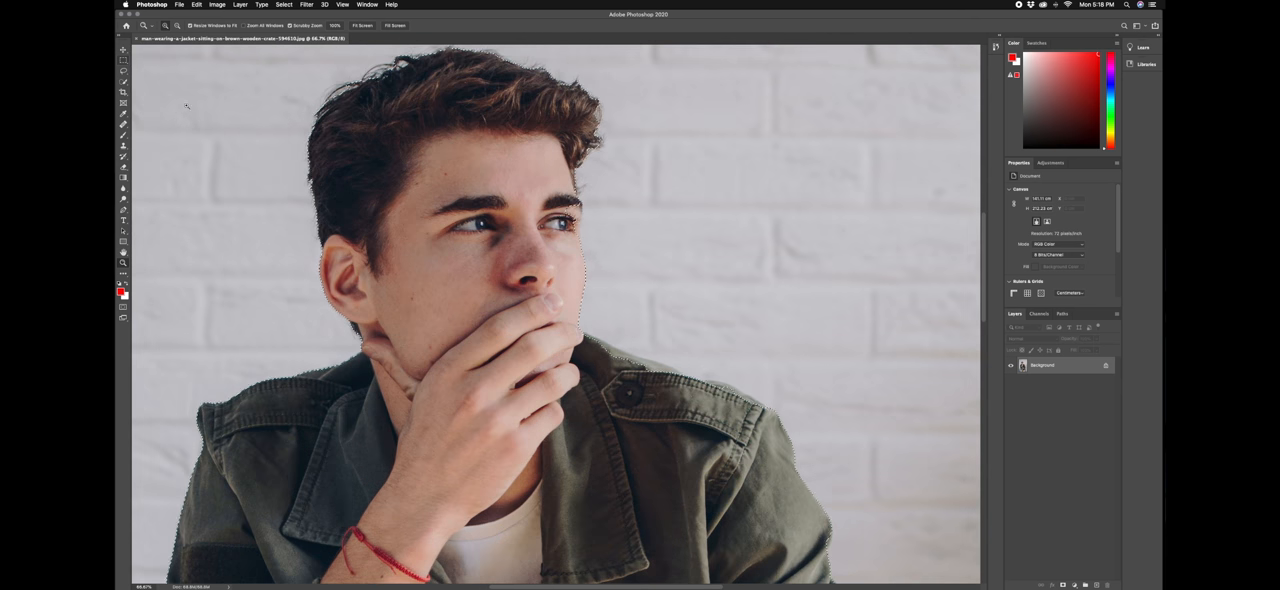
Step: Brush the Quick Selection over the jacket and arms to select them
left_click(124, 76)
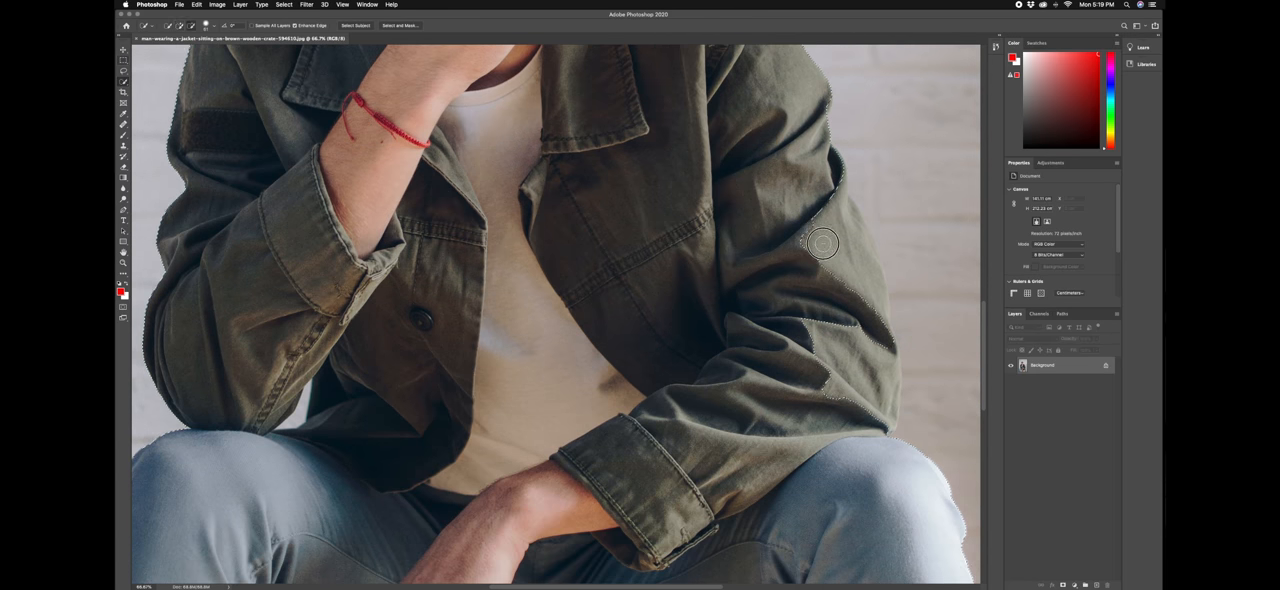
mouse_move(868, 260)
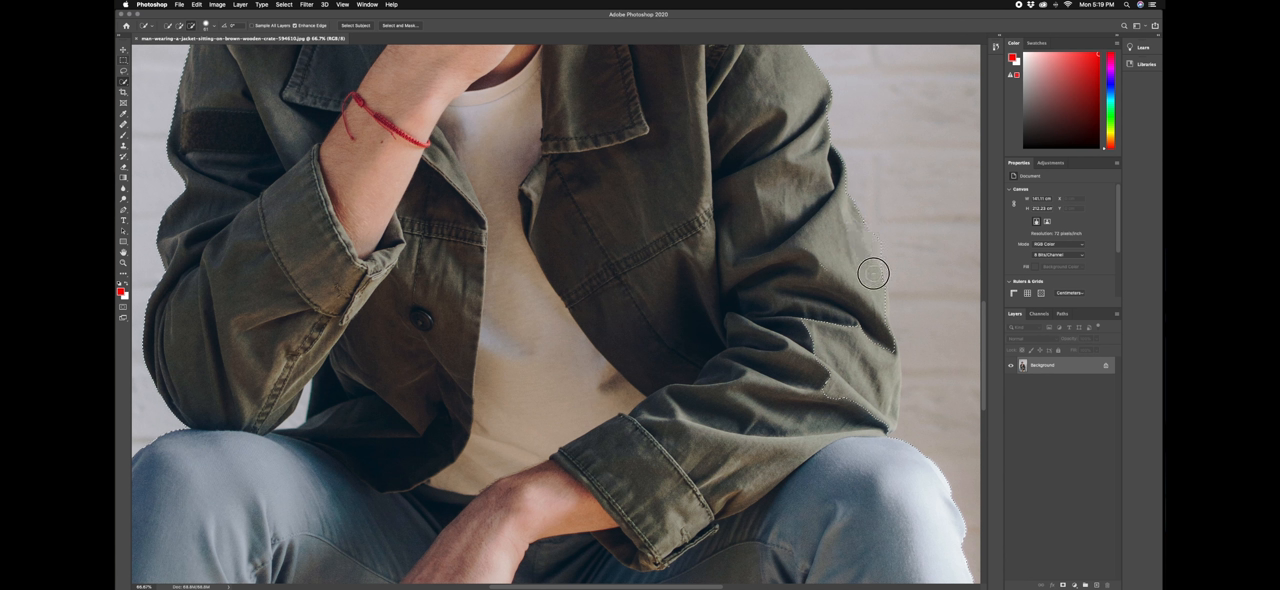
mouse_move(876, 298)
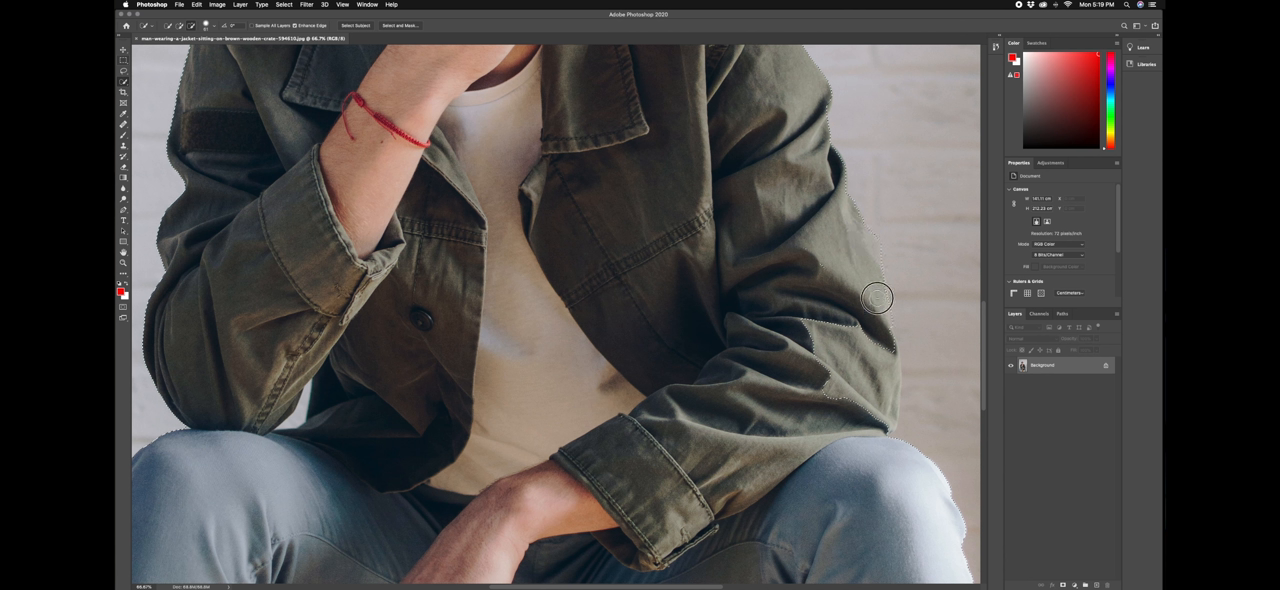
mouse_move(904, 238)
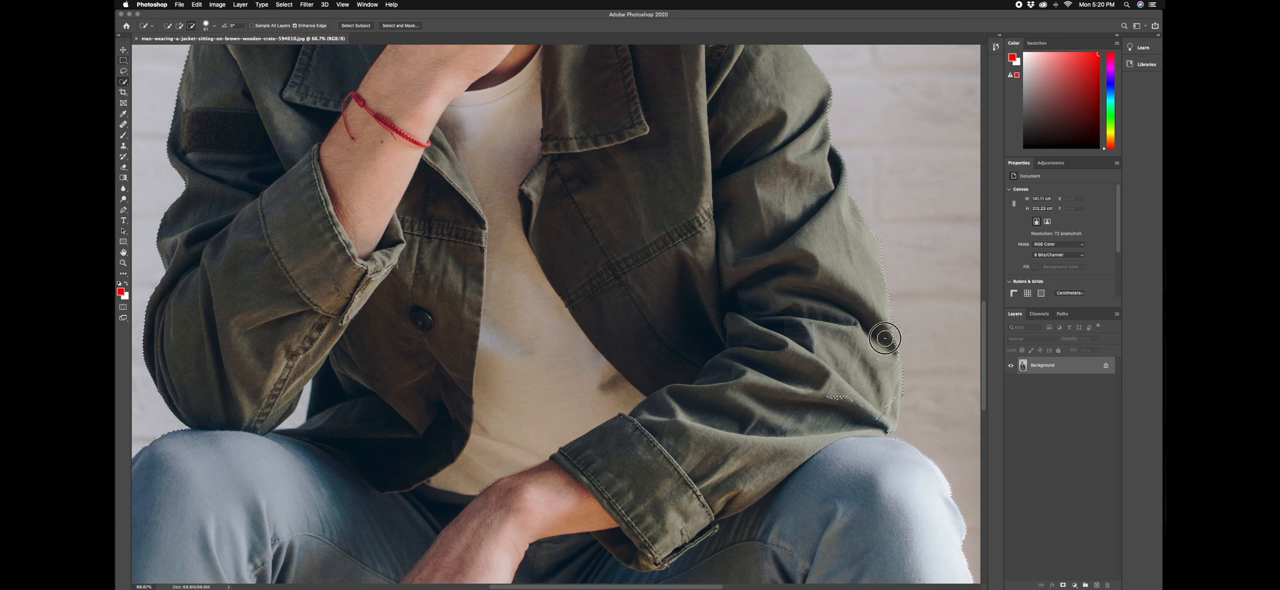
mouse_move(836, 398)
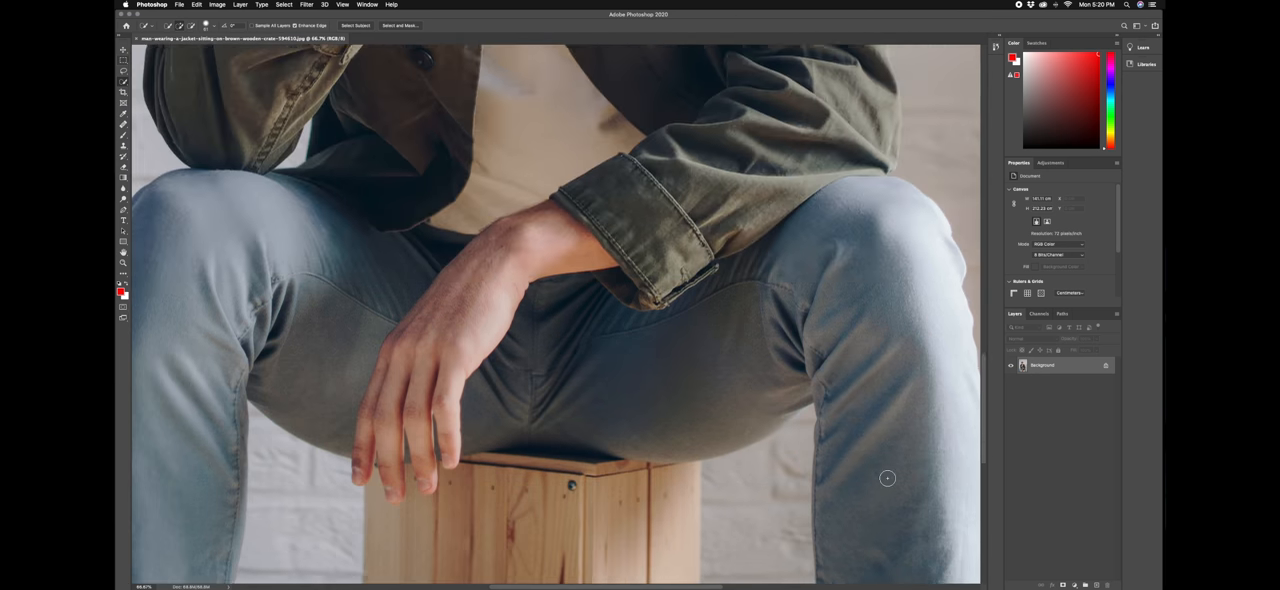
Step: Extend the selection down along the jeans toward the wooden stool
scroll("down", 3)
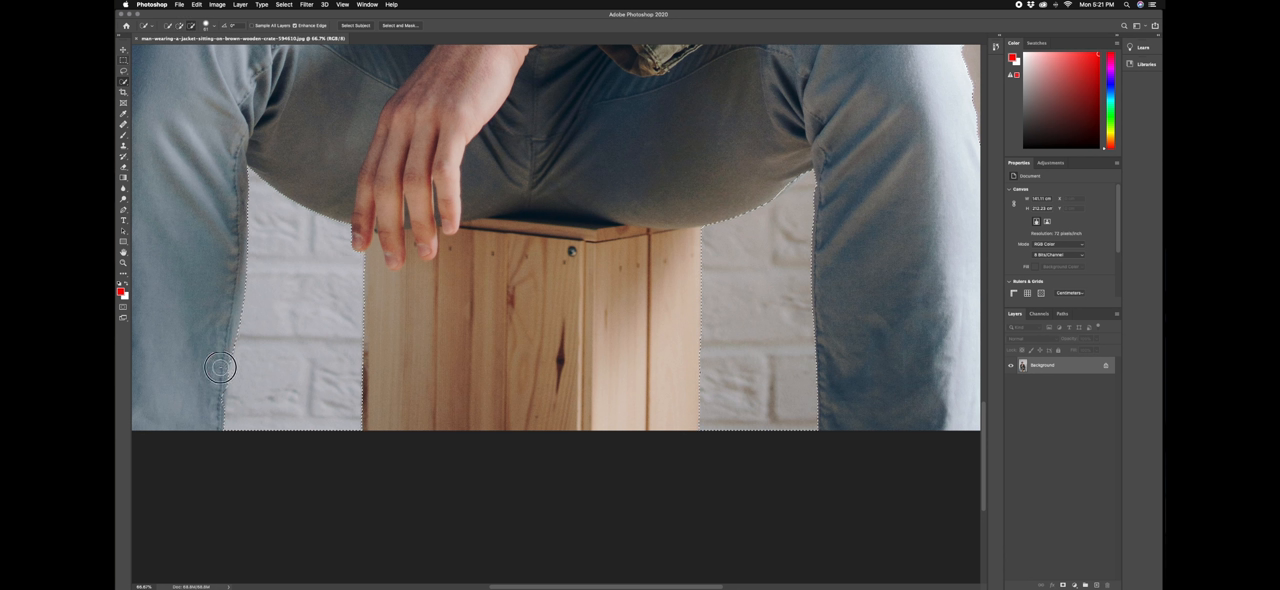
mouse_move(216, 398)
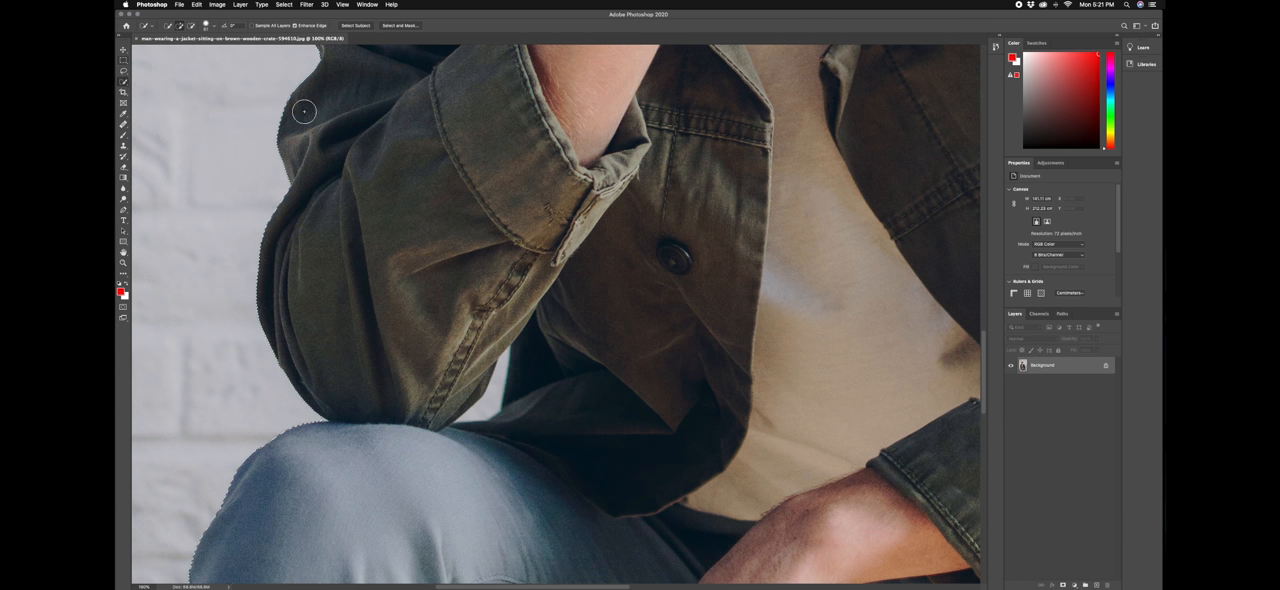
Step: Touch up the selection edge along the jacket sleeve and knee
left_click(156, 24)
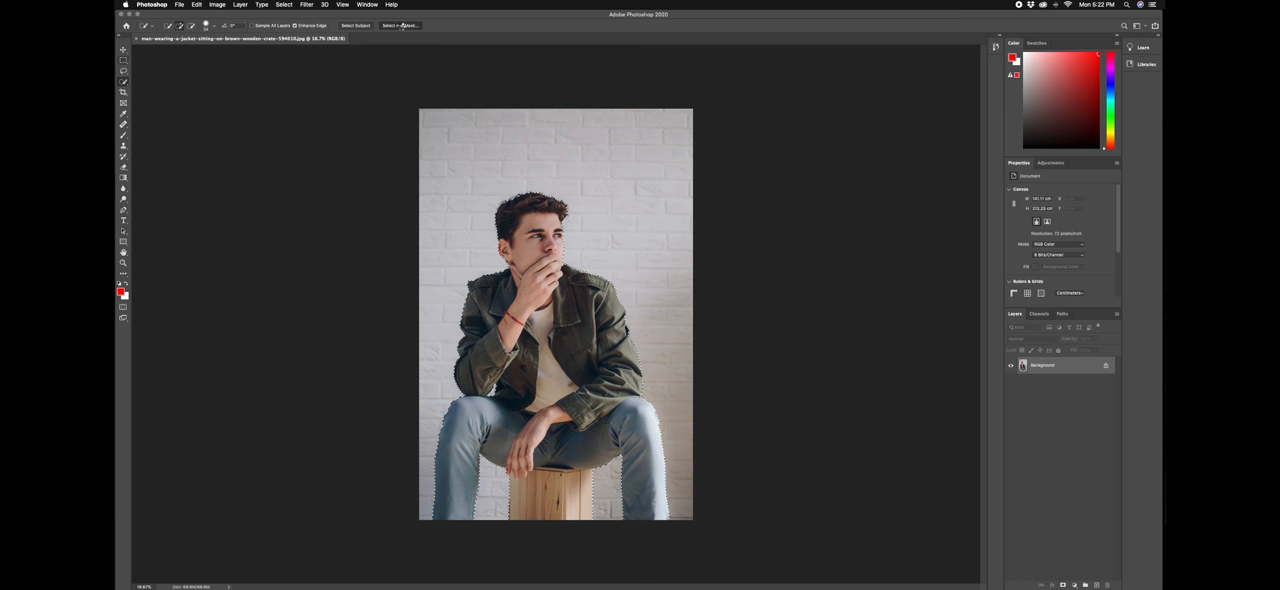
Step: Refine the selection in Select and Mask and output the cutout to a new layer
left_click(400, 24)
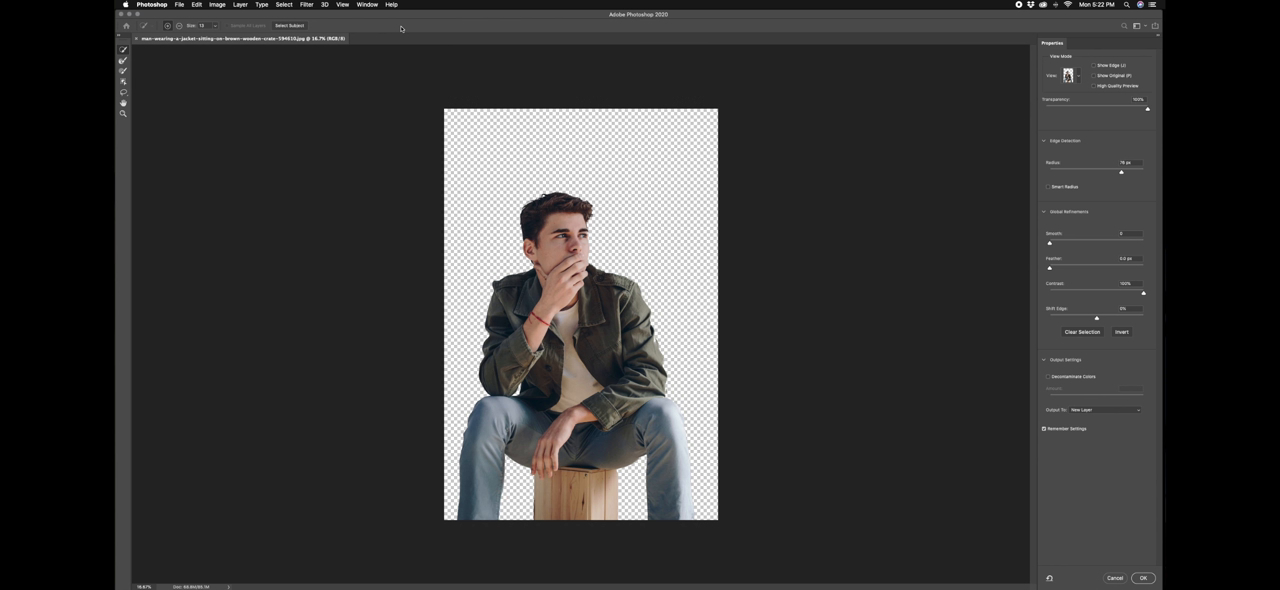
mouse_move(1144, 186)
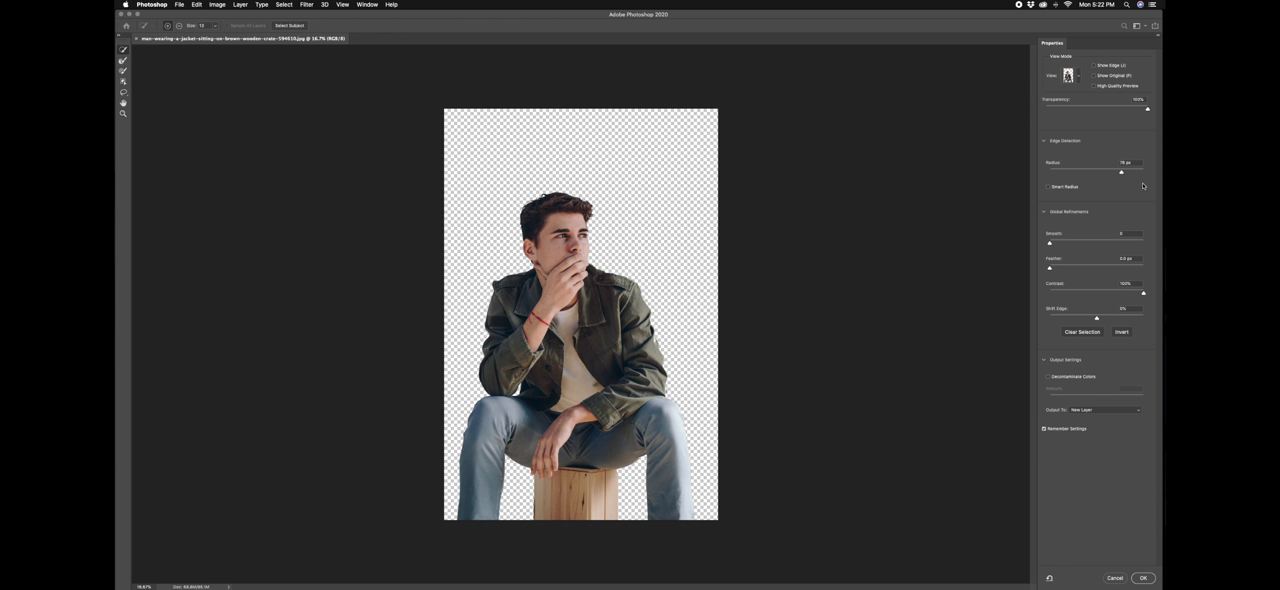
mouse_move(1142, 112)
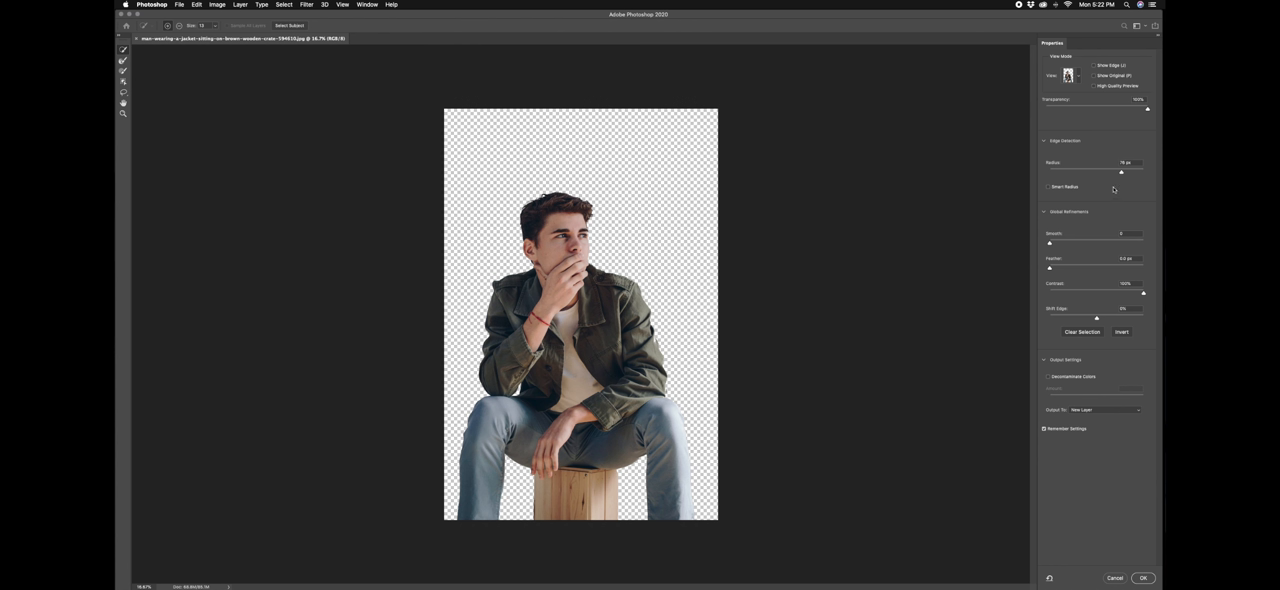
mouse_move(1072, 308)
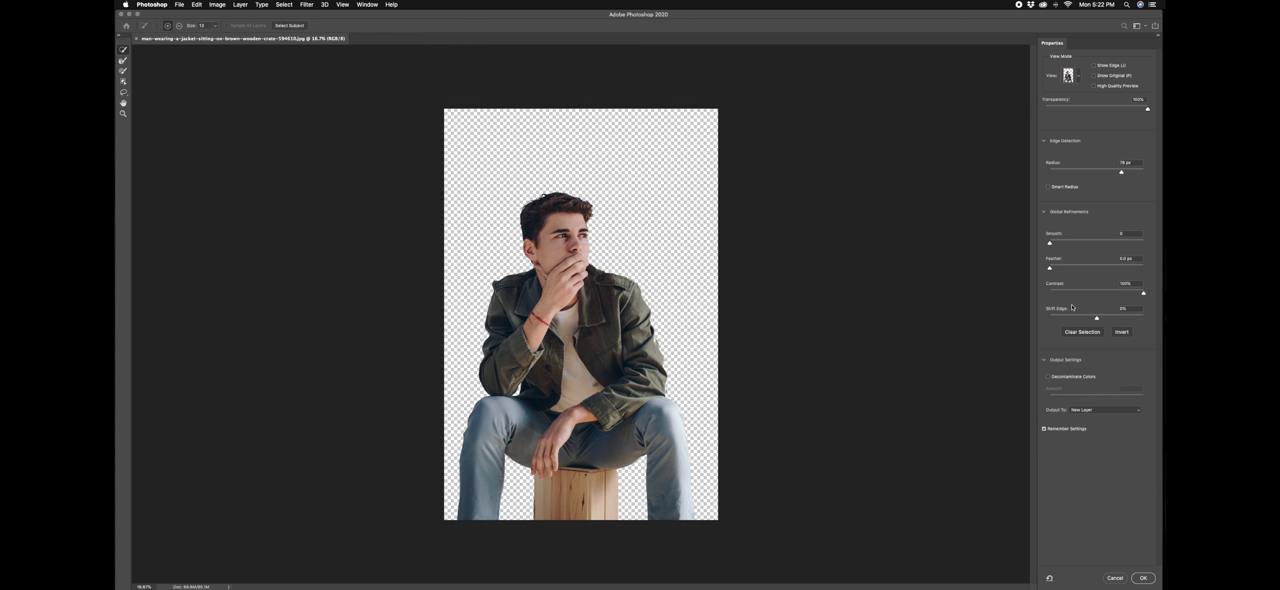
mouse_move(1080, 480)
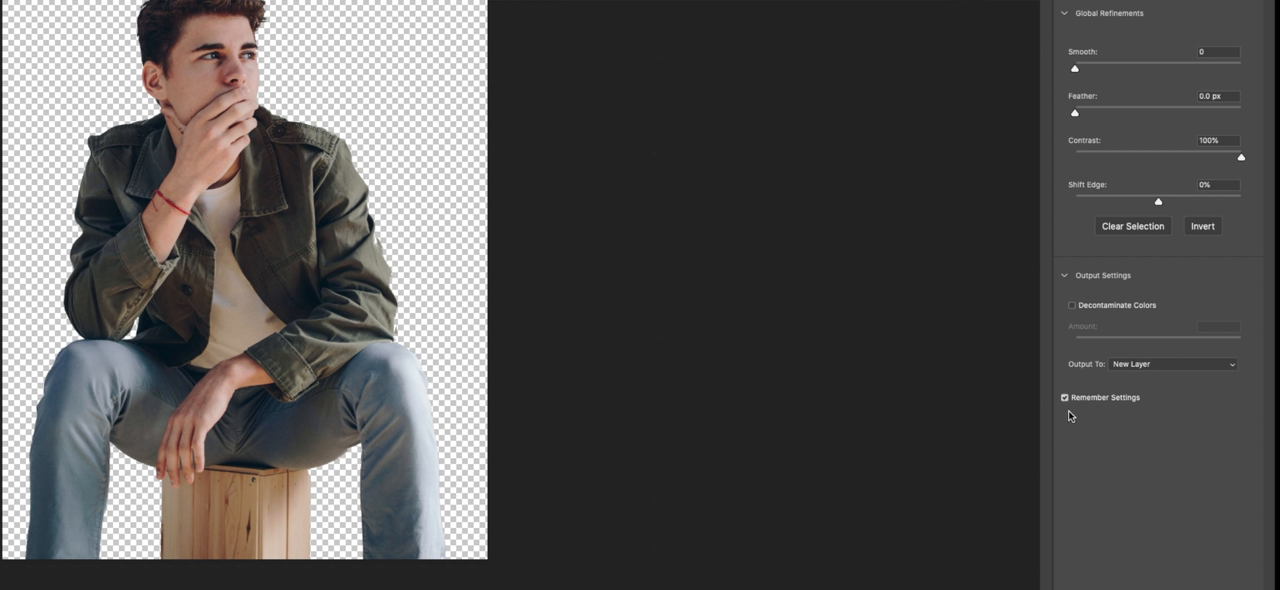
mouse_move(1068, 412)
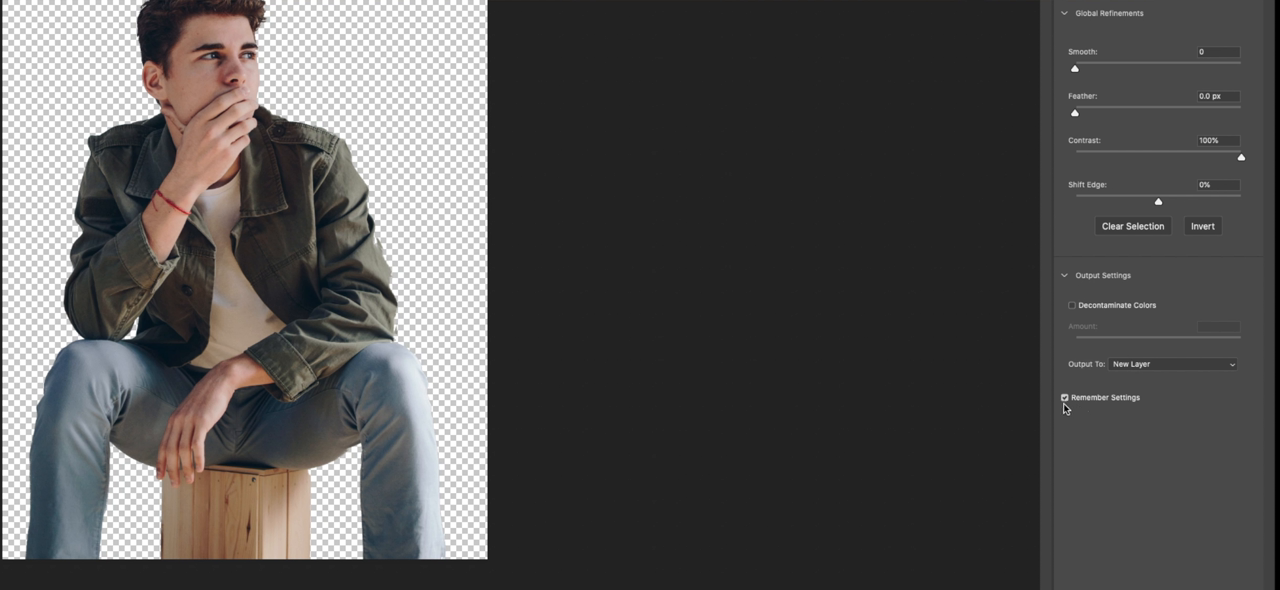
mouse_move(1070, 412)
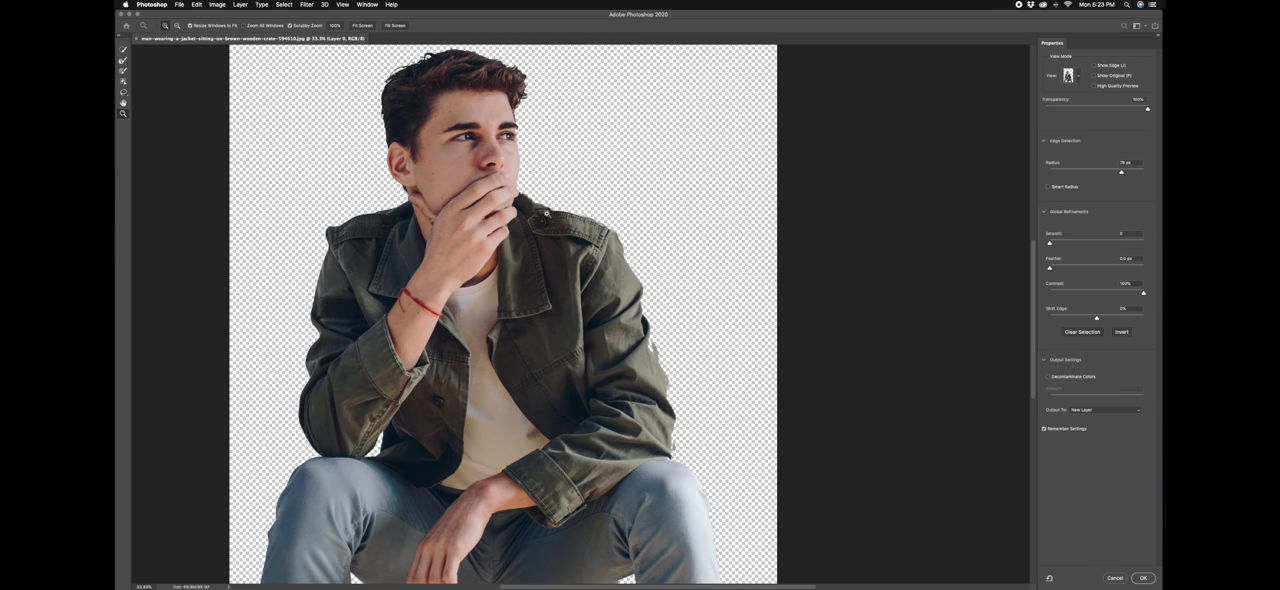
mouse_move(536, 104)
type("20")
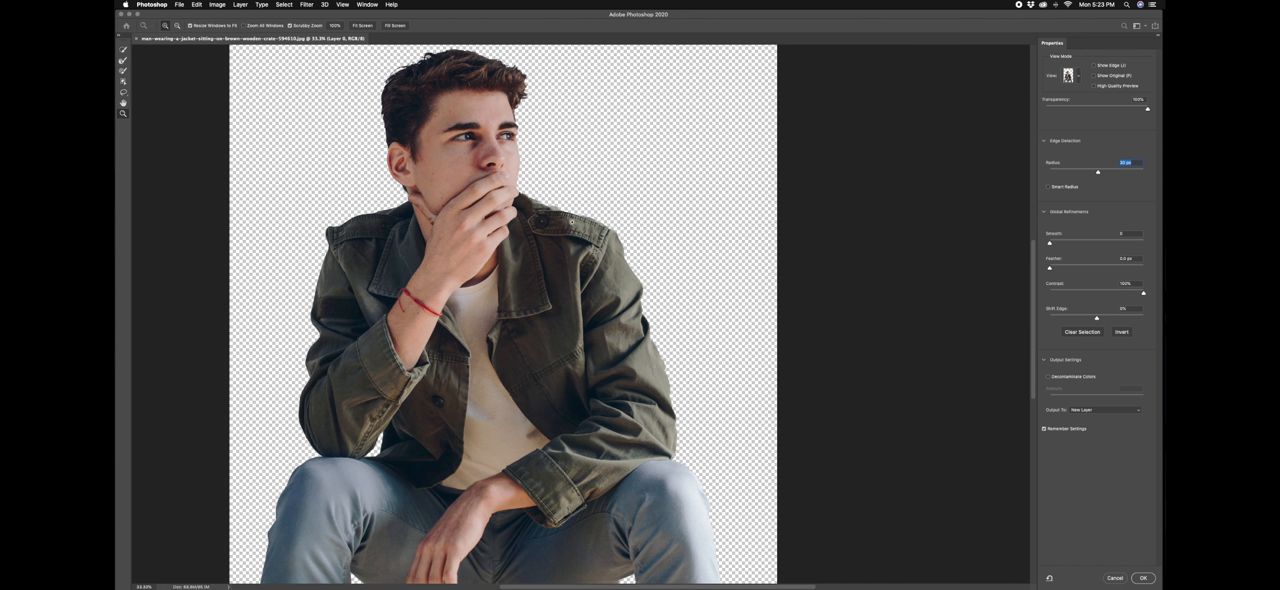
scroll("down", 3)
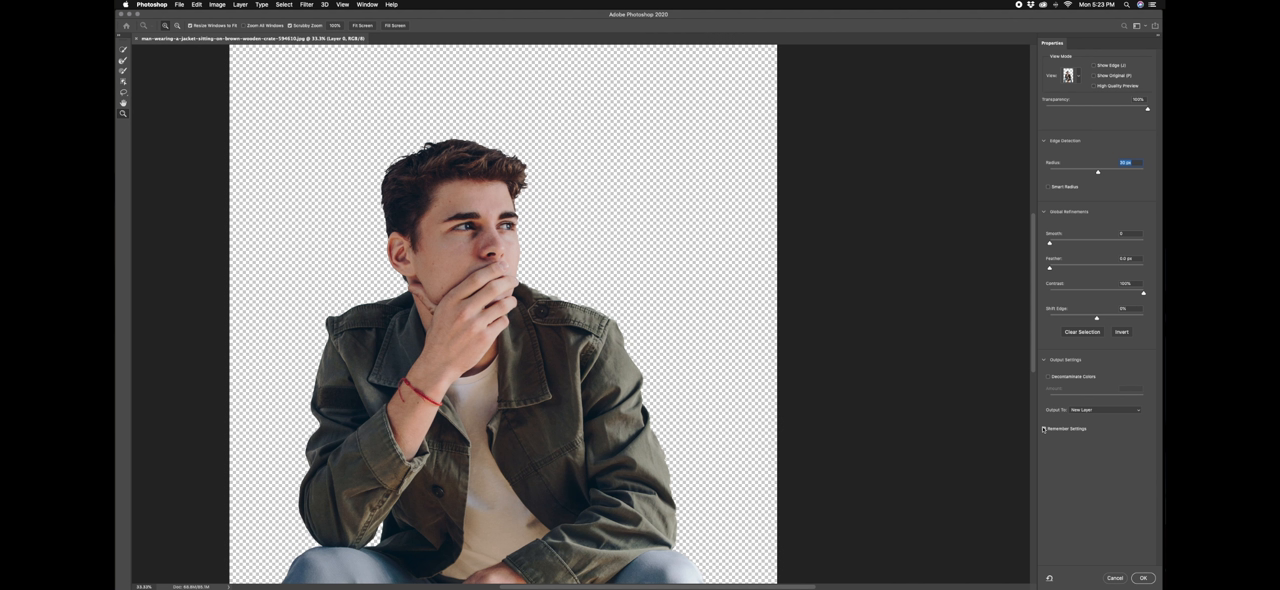
mouse_move(1044, 428)
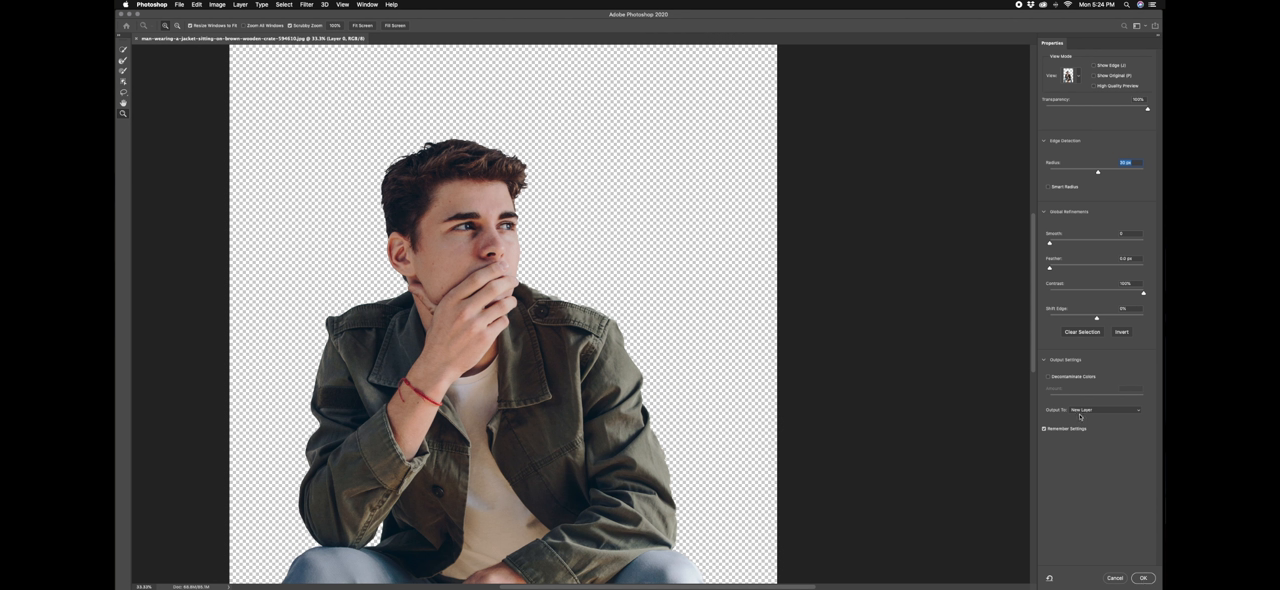
left_click(1104, 410)
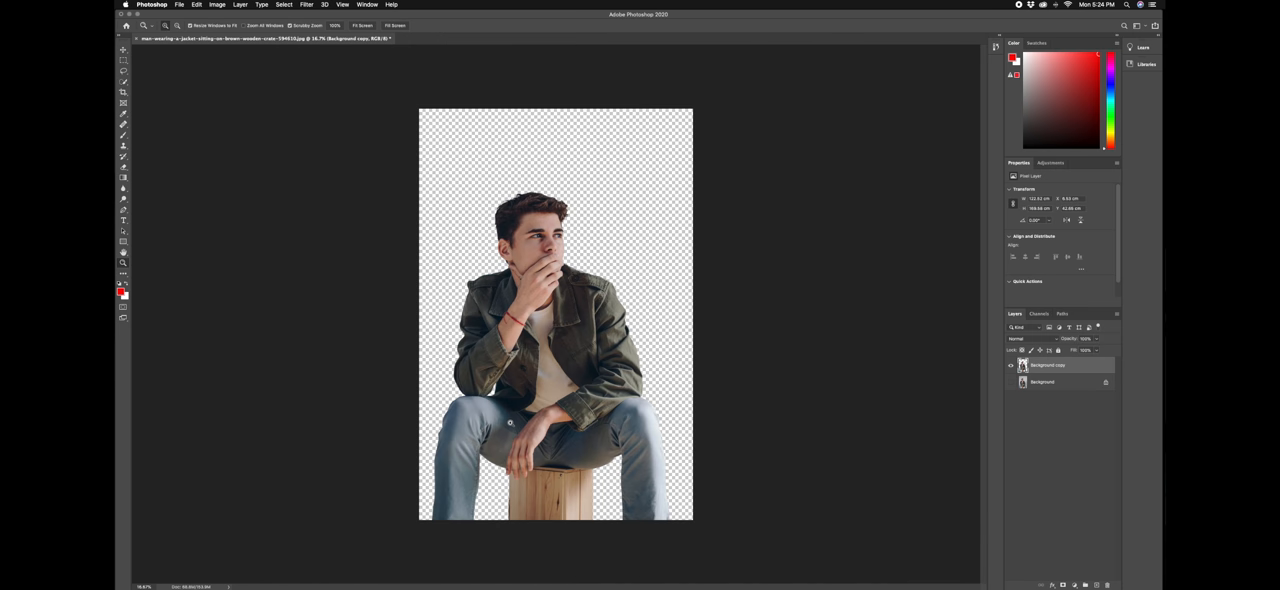
Step: Start a JPEG save of the cutout, review its options, and dismiss the JPEG Options dialog
left_click(180, 4)
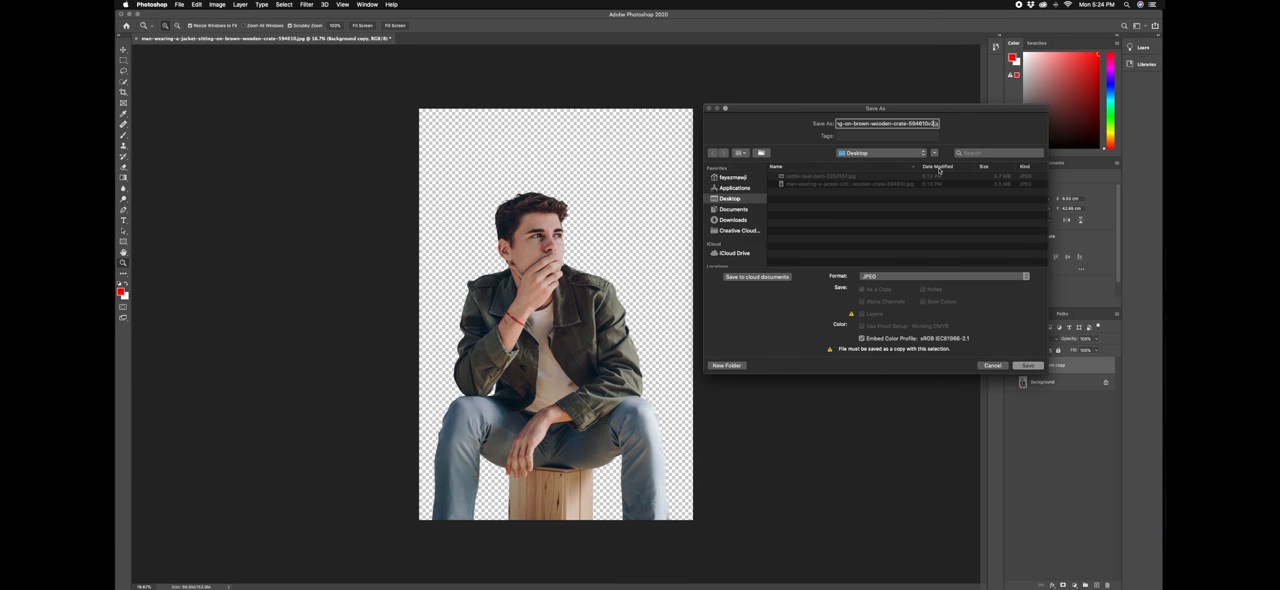
left_click(1028, 364)
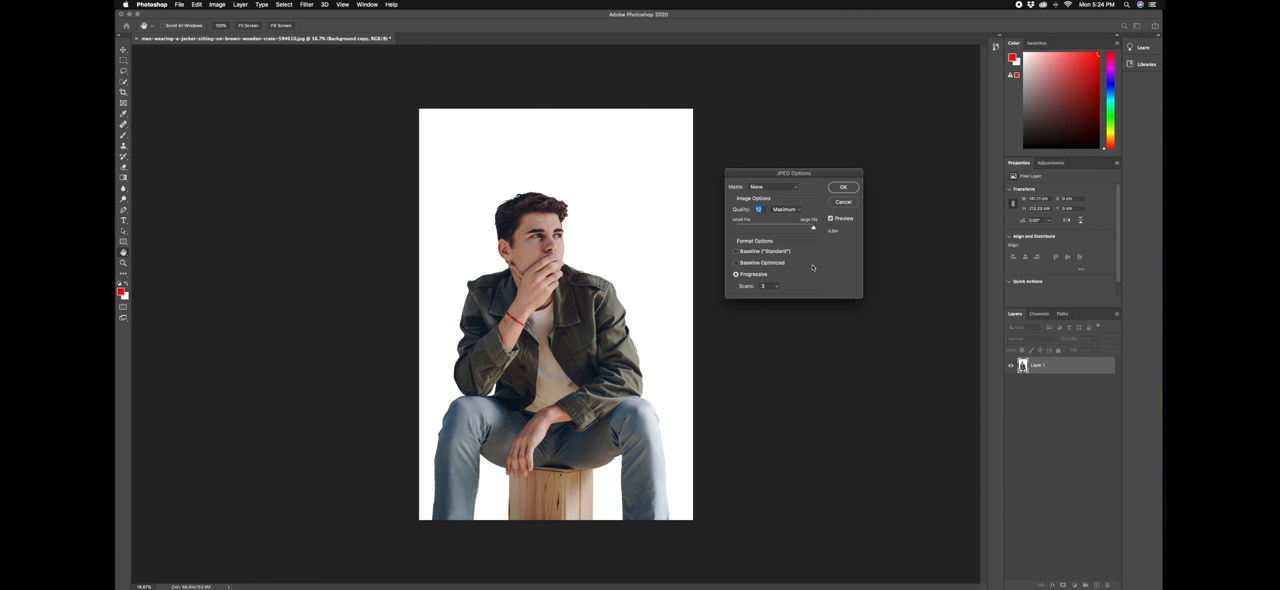
mouse_move(730, 256)
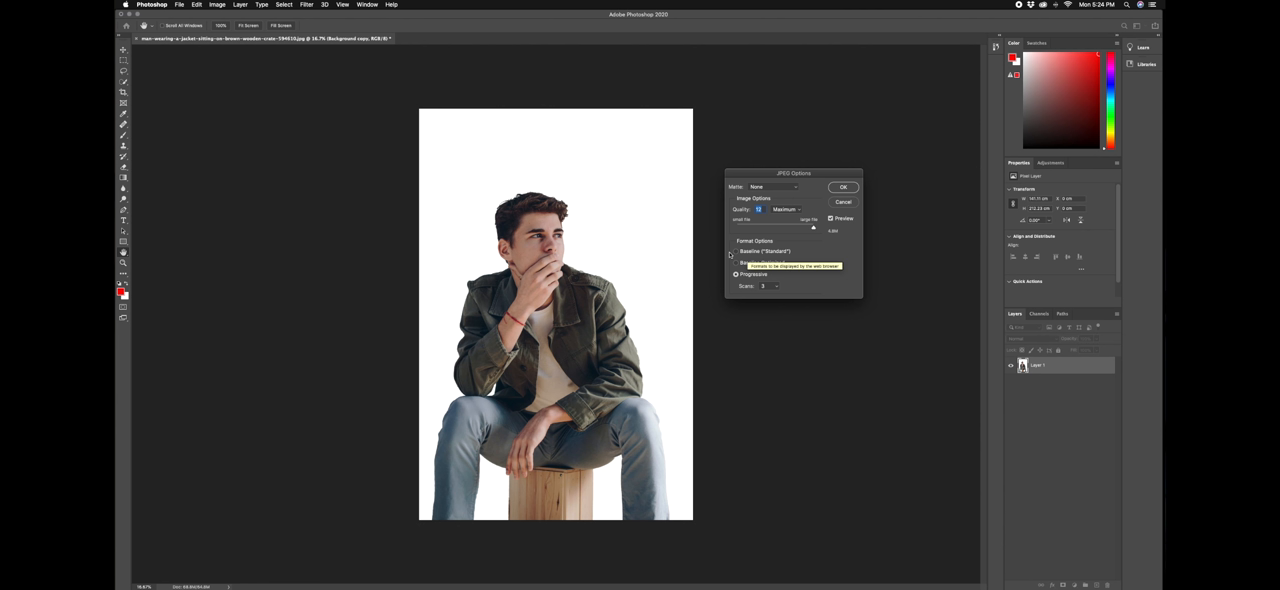
left_click(736, 274)
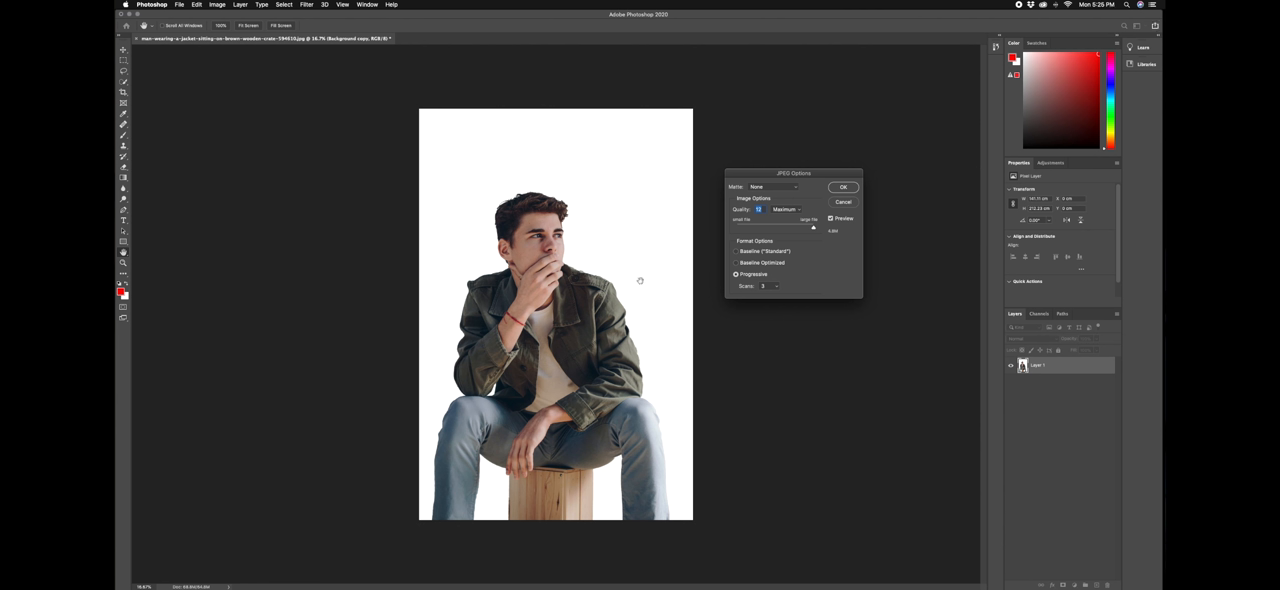
mouse_move(796, 208)
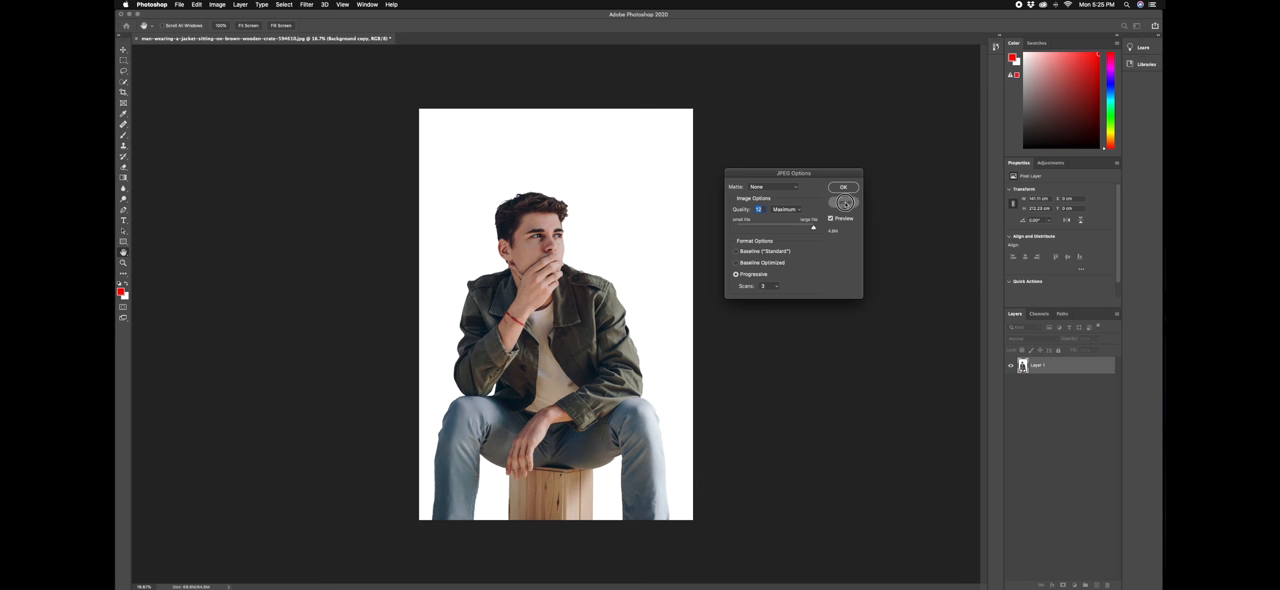
left_click(844, 188)
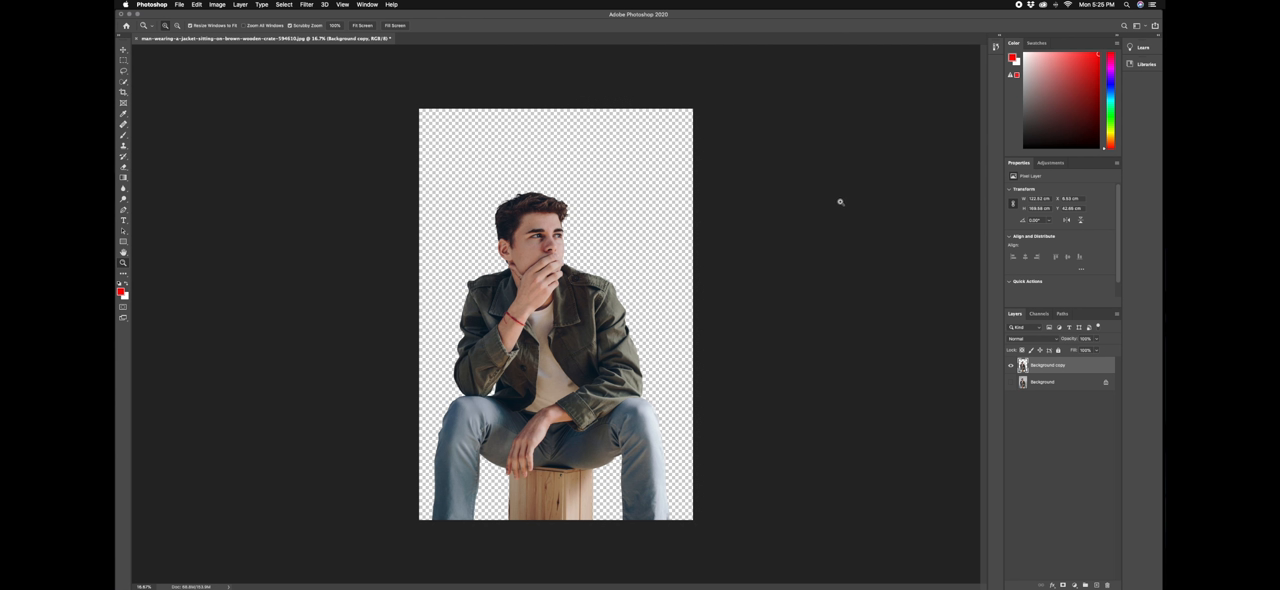
mouse_move(664, 264)
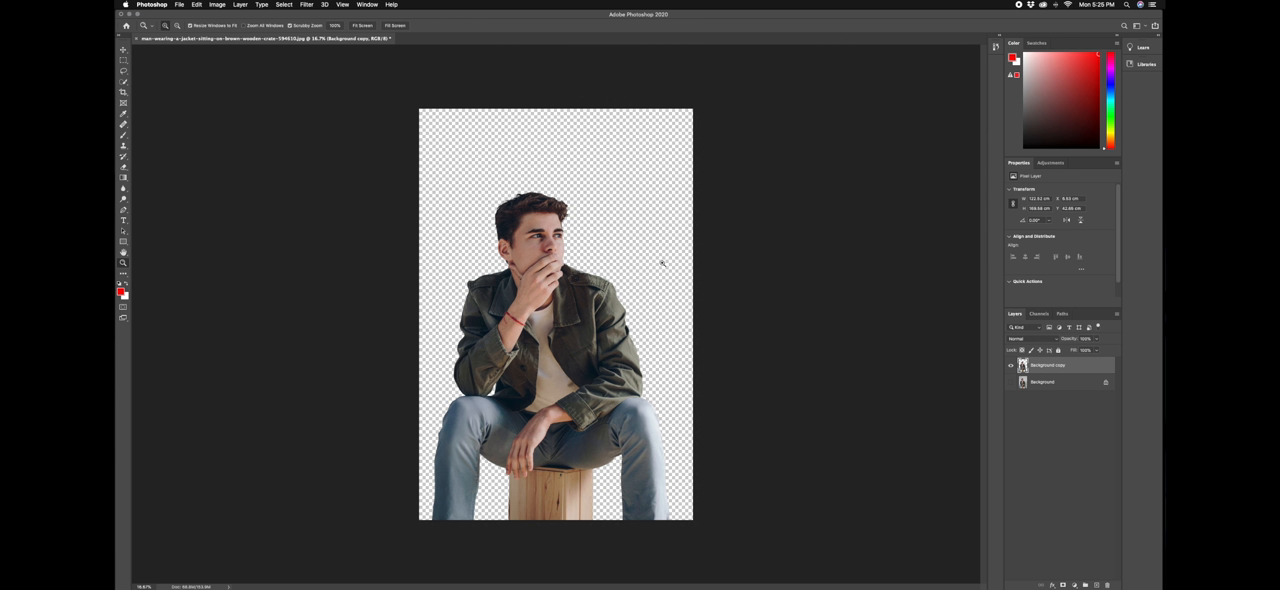
Step: With the Move tool active, use Place Embedded to bring the barn photo from the Desktop
left_click(124, 46)
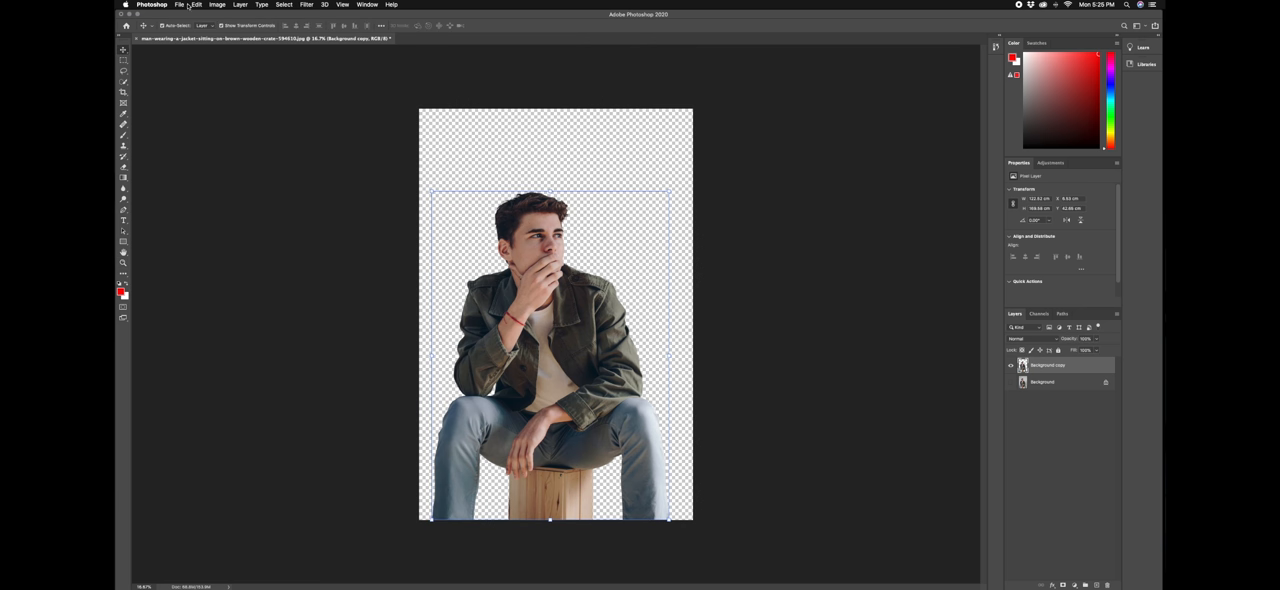
left_click(180, 4)
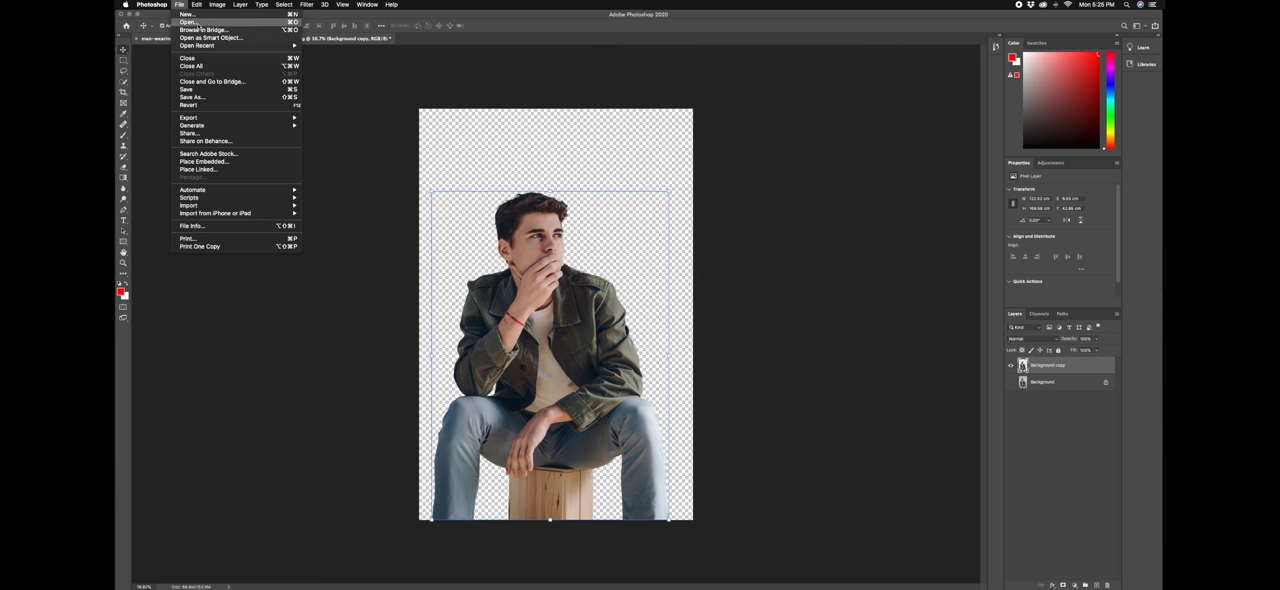
mouse_move(218, 82)
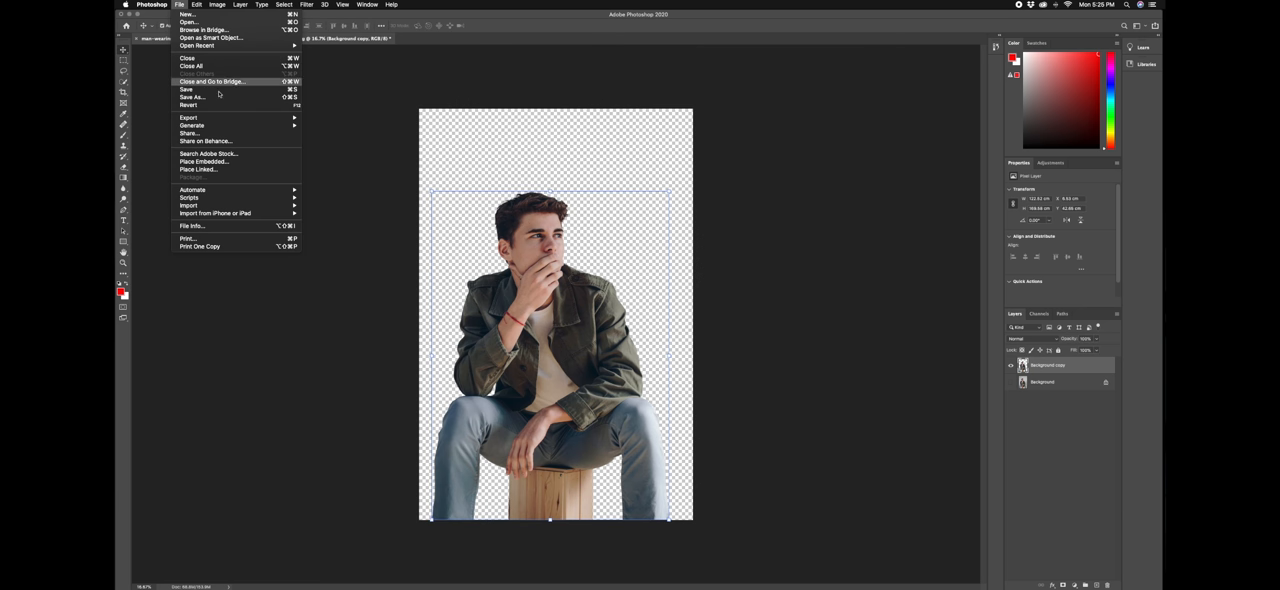
mouse_move(228, 168)
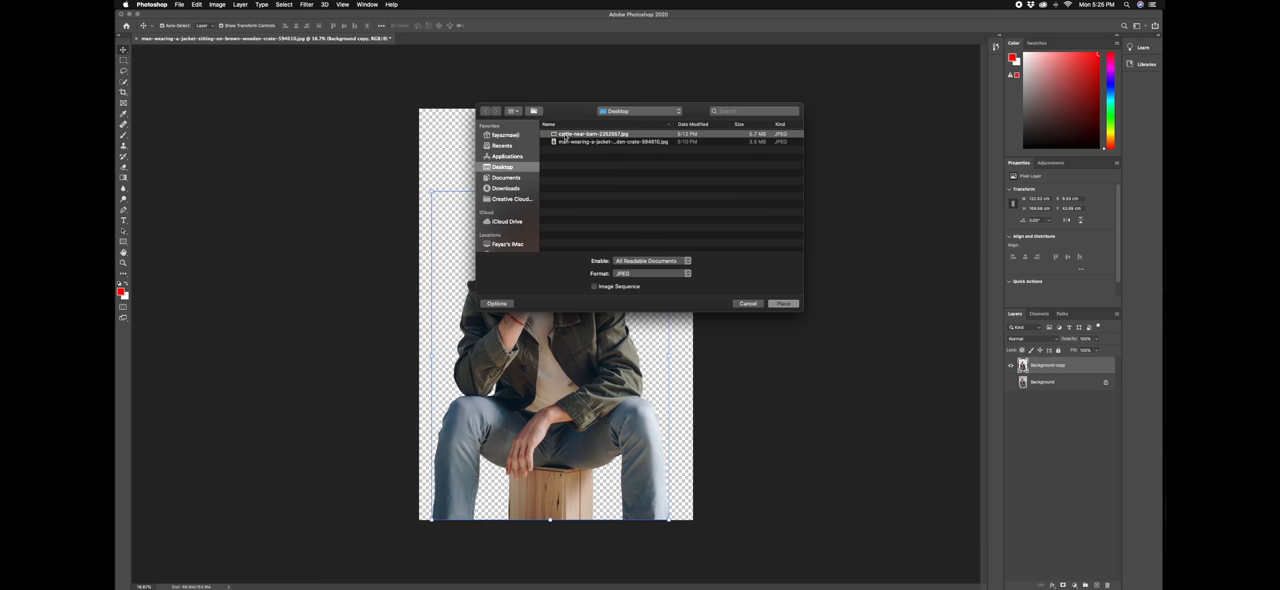
left_click(748, 304)
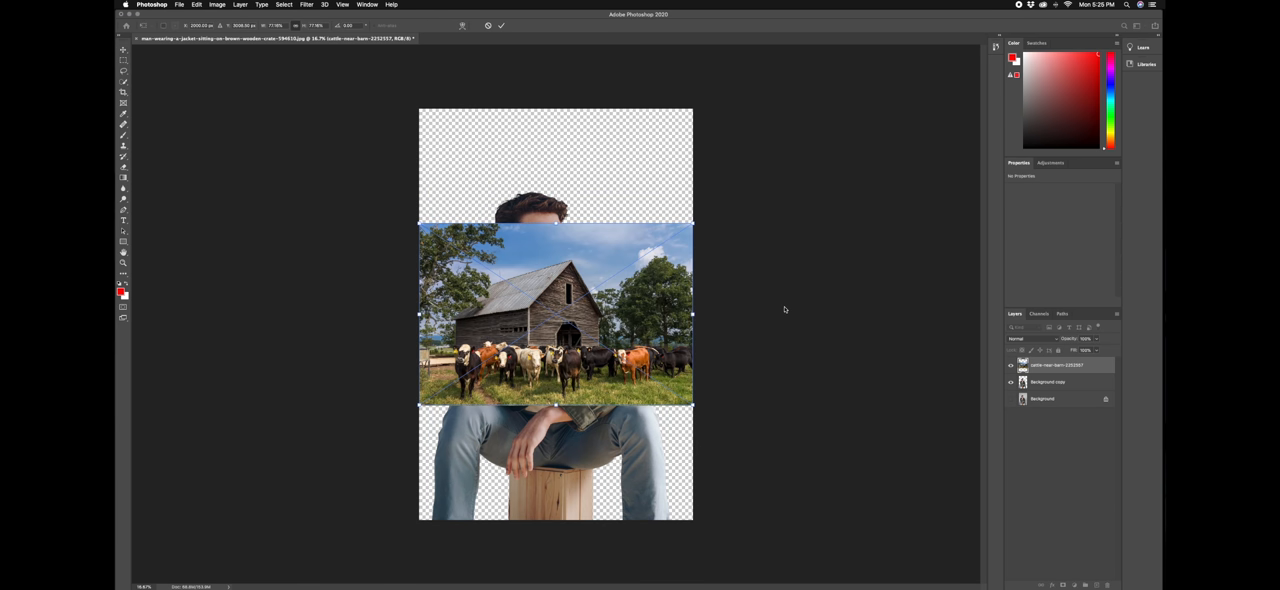
mouse_move(726, 330)
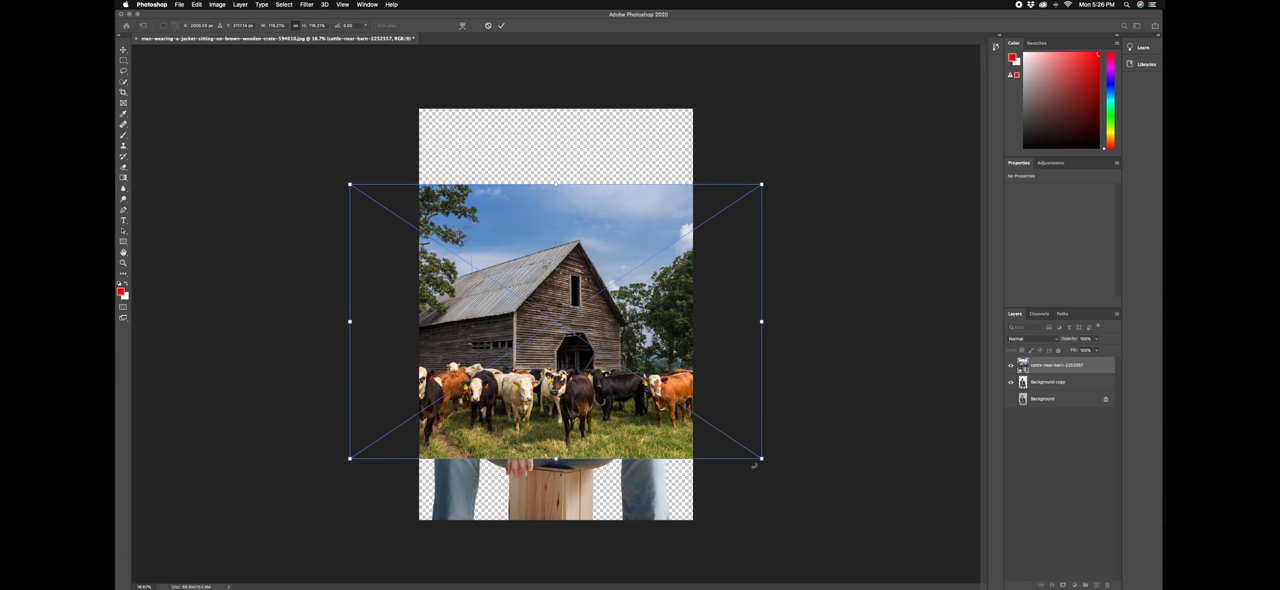
Step: Scale the placed barn-and-cows layer up until it covers the whole canvas
left_click_drag(760, 458, 856, 520)
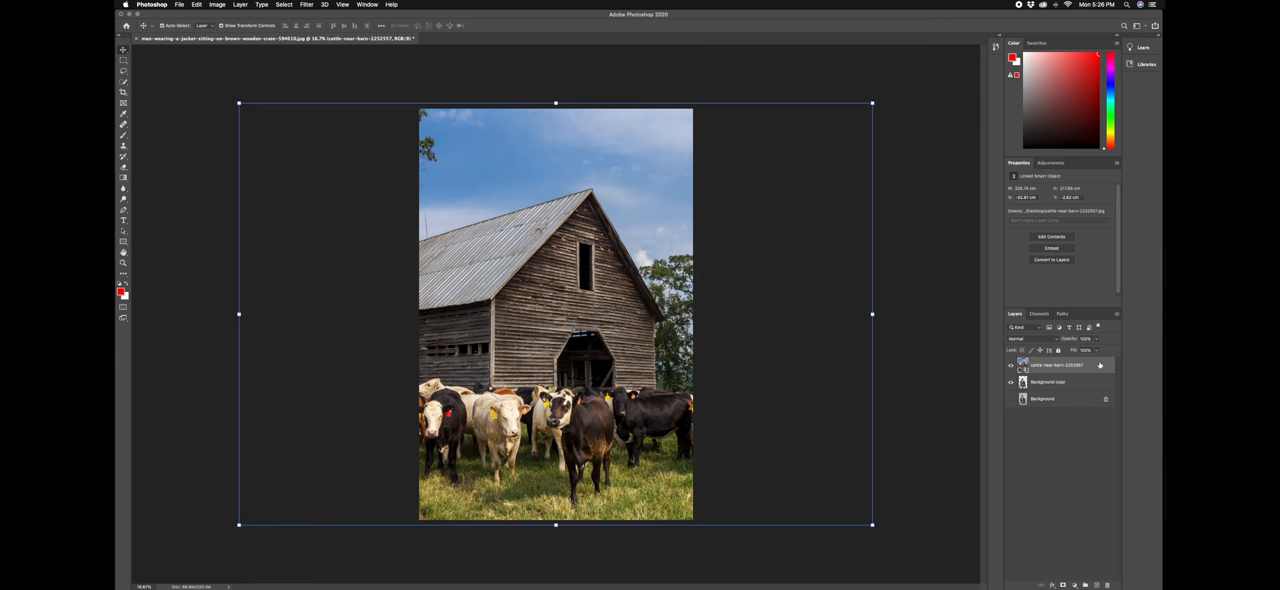
mouse_move(928, 432)
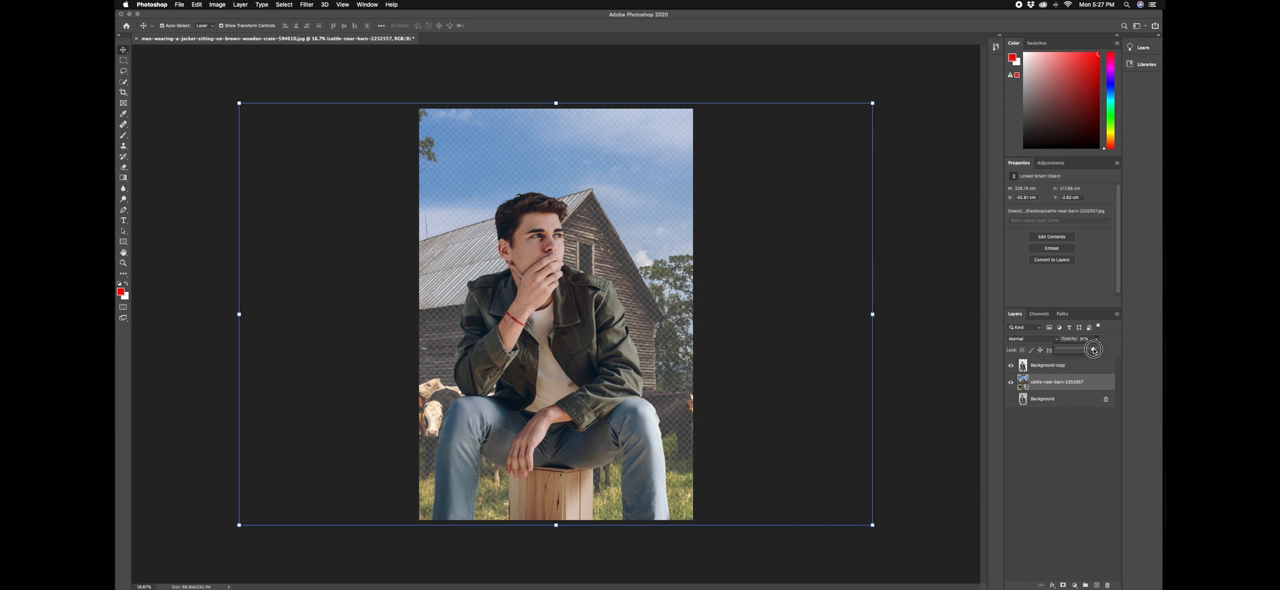
Step: Put the man's layer above the barn and lower the barn layer's opacity for a hazy look
left_click(1092, 348)
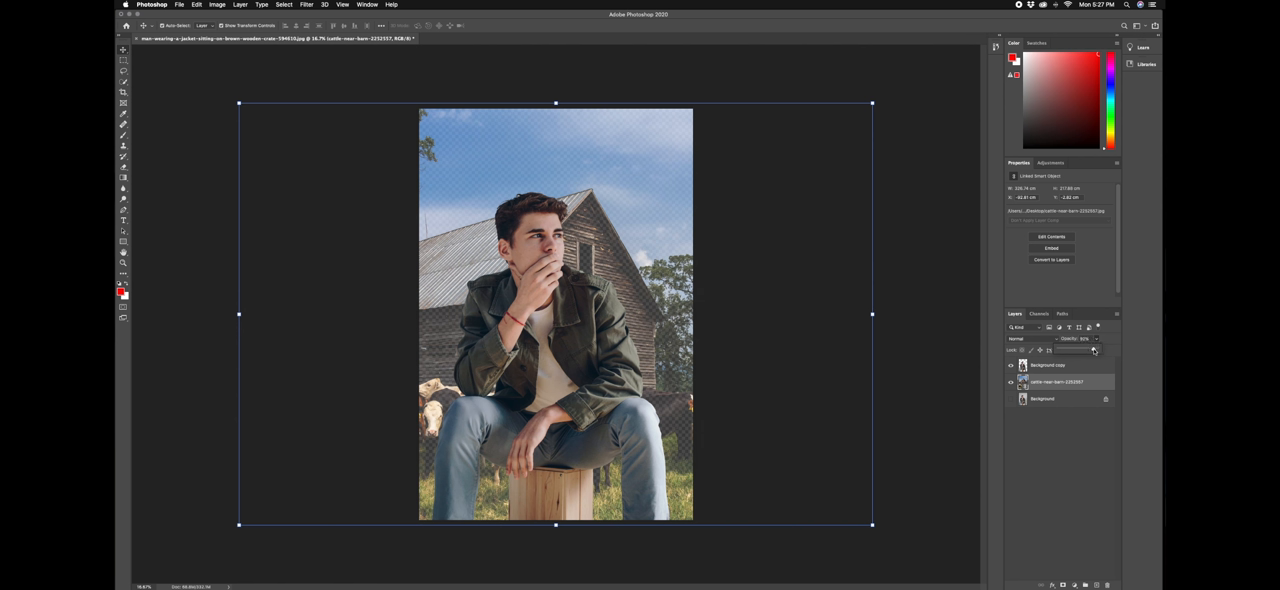
mouse_move(1092, 350)
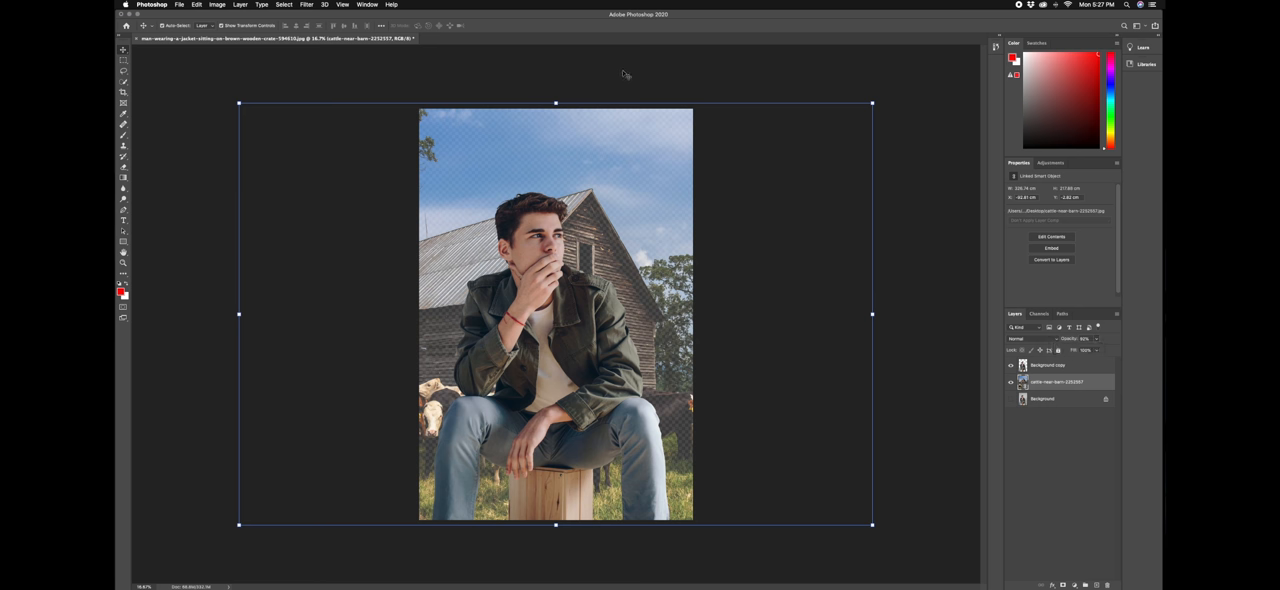
left_click(1048, 364)
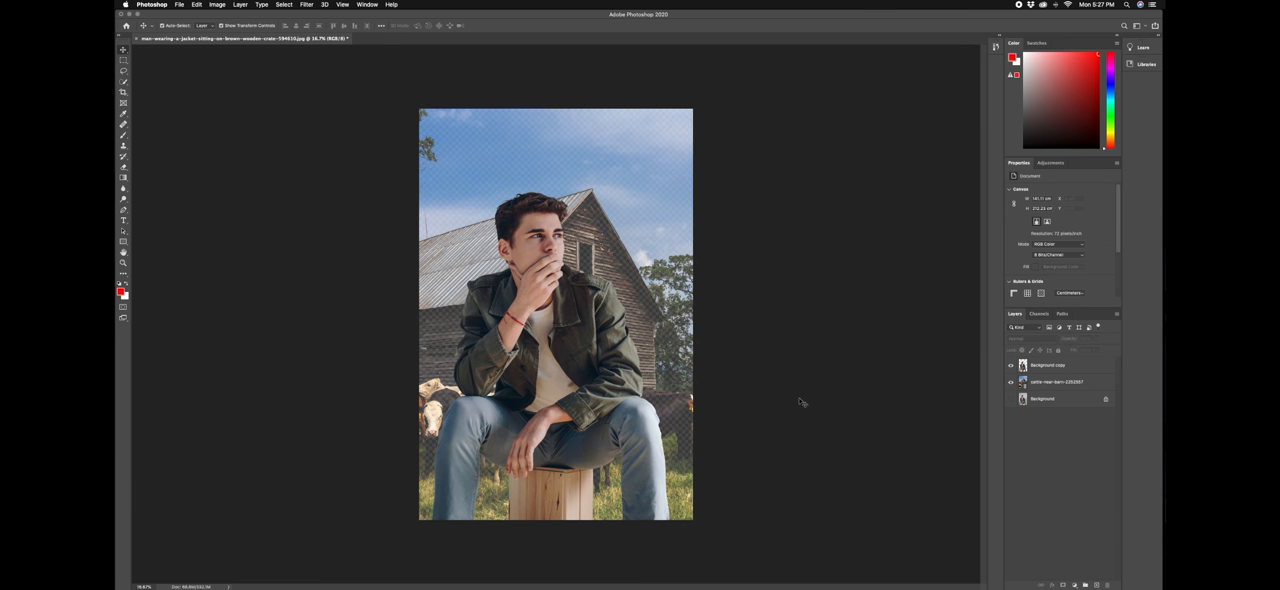
mouse_move(802, 402)
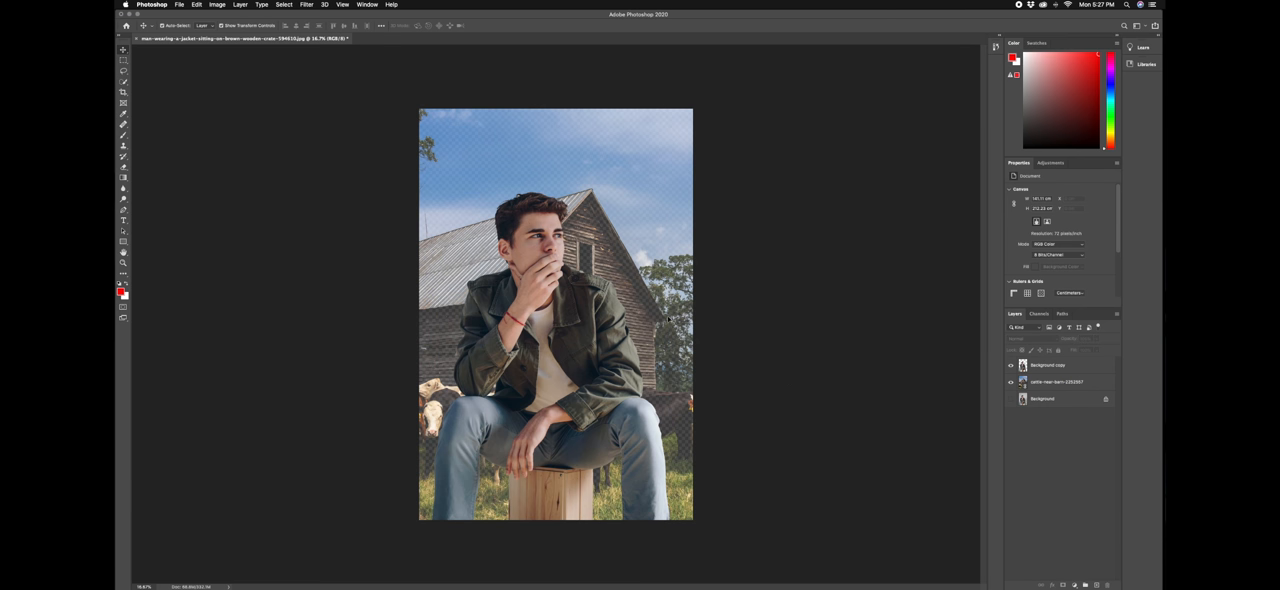
Step: Save the man-over-barn composite as a JPEG copy and accept the quality settings
left_click(180, 4)
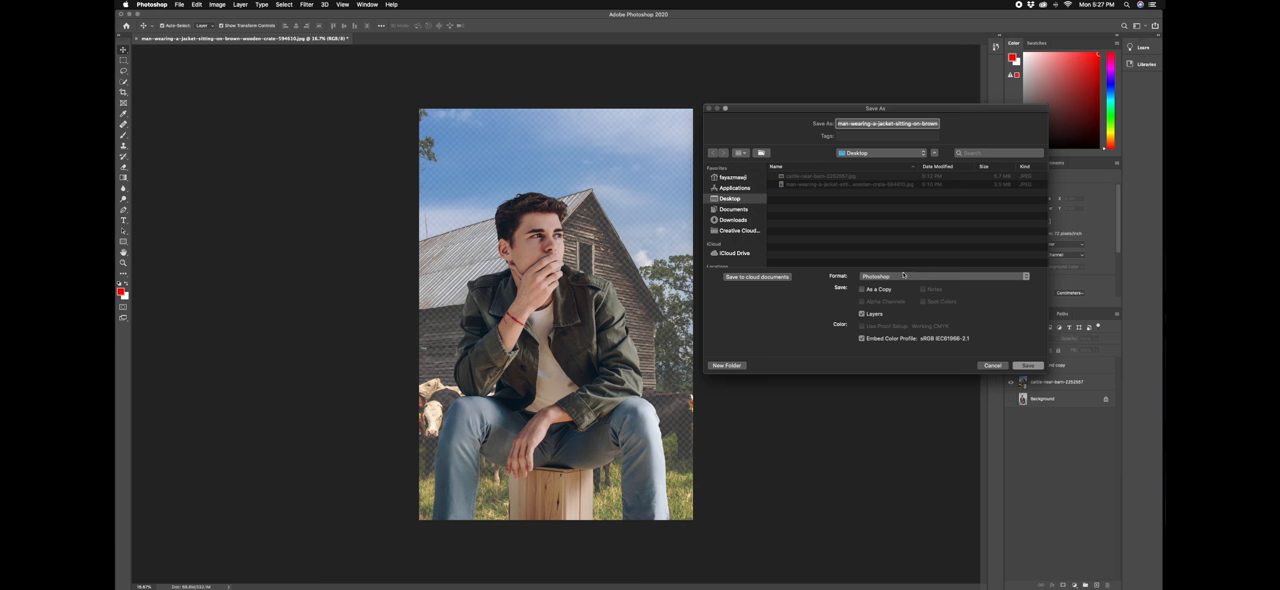
left_click(940, 276)
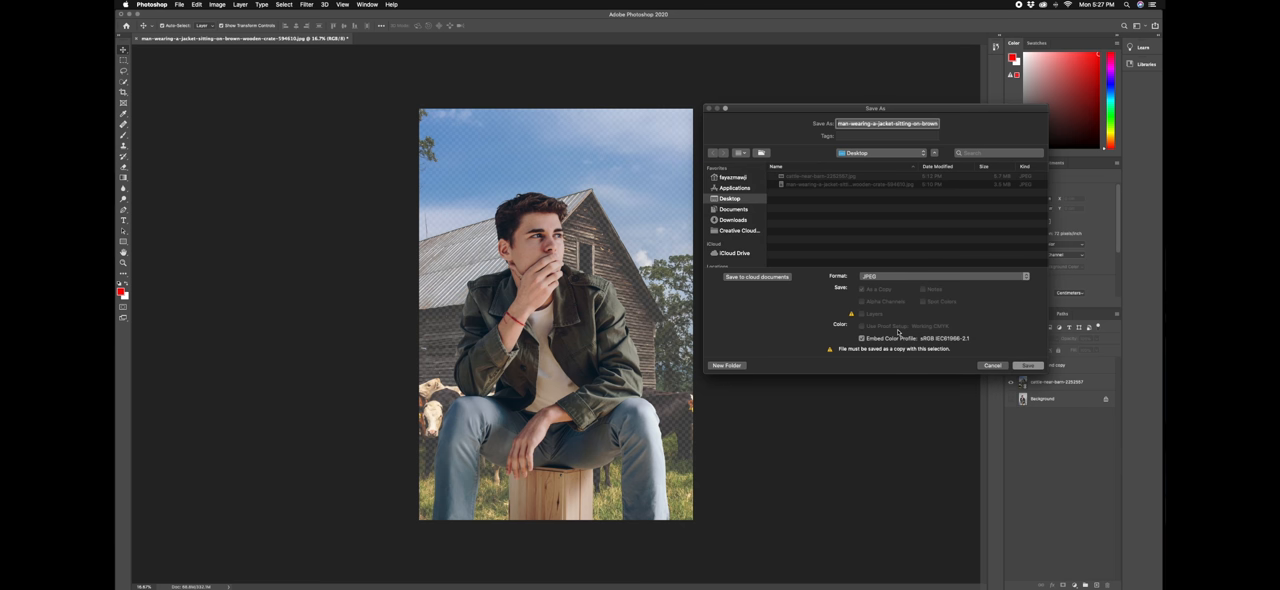
mouse_move(890, 286)
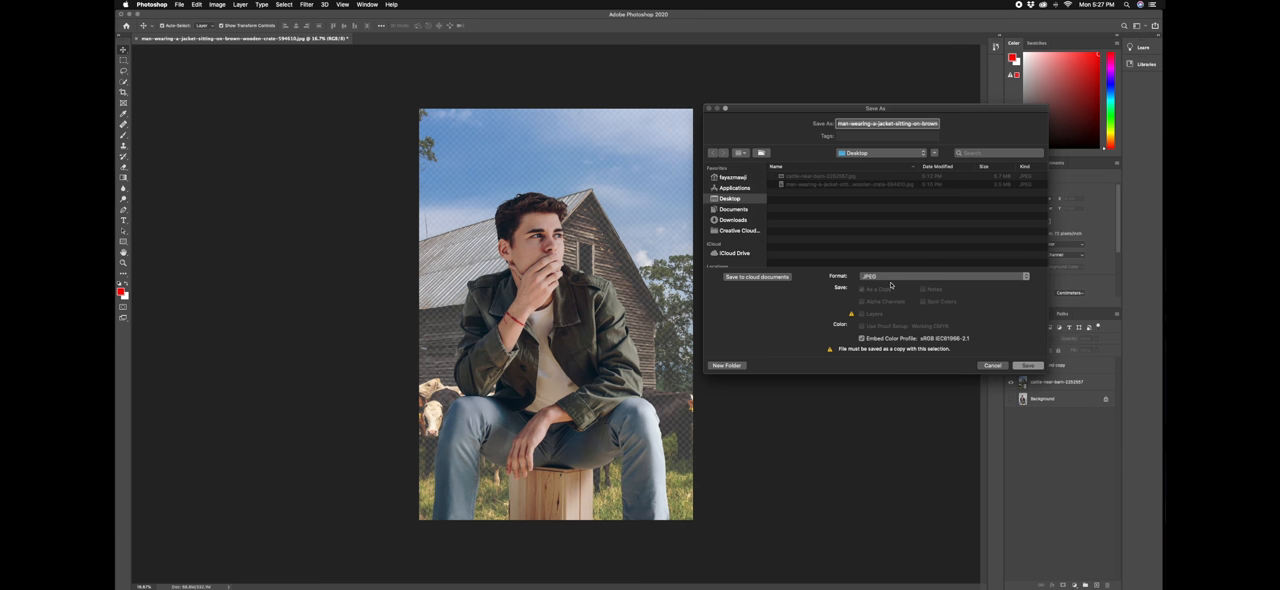
mouse_move(920, 130)
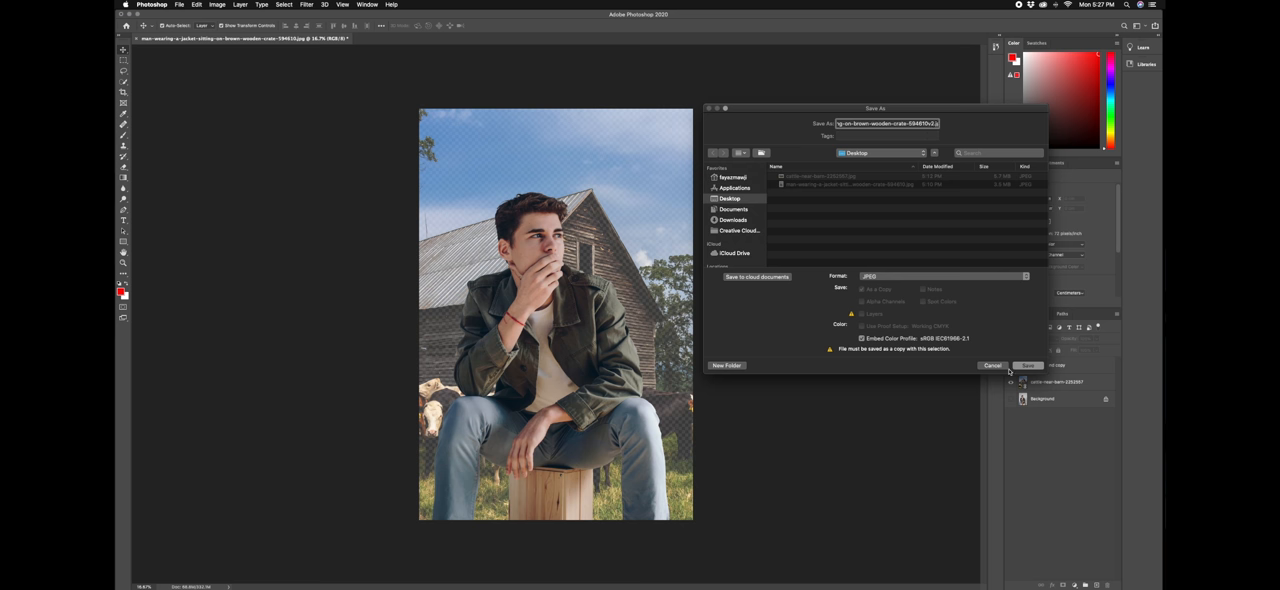
left_click(1028, 364)
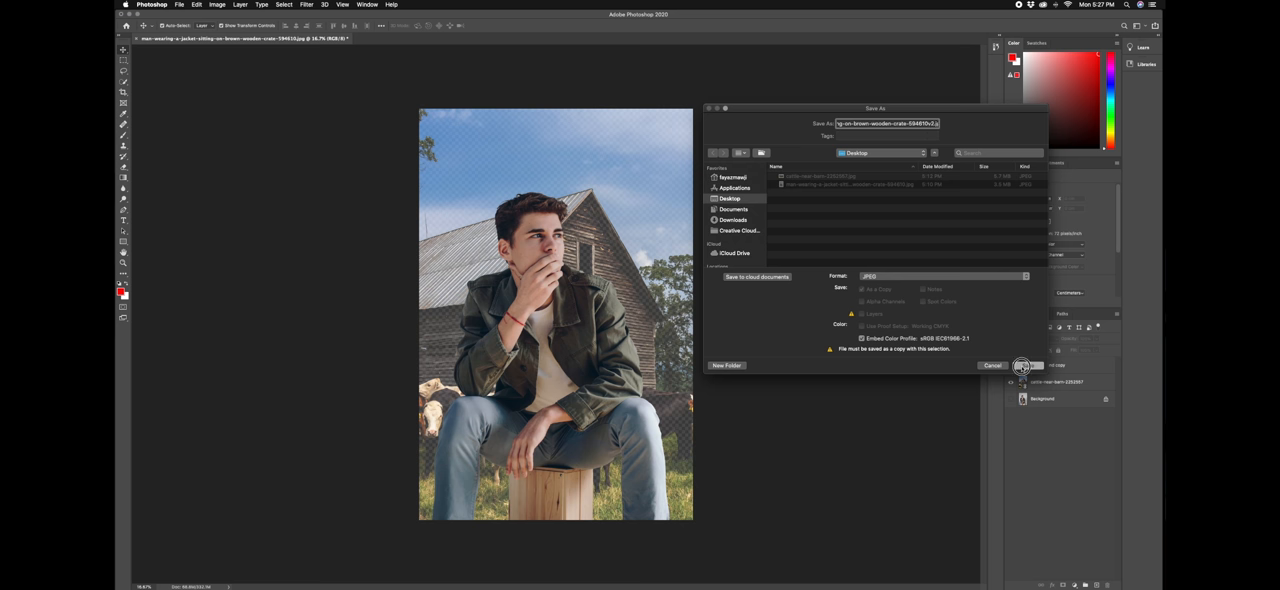
left_click(1020, 364)
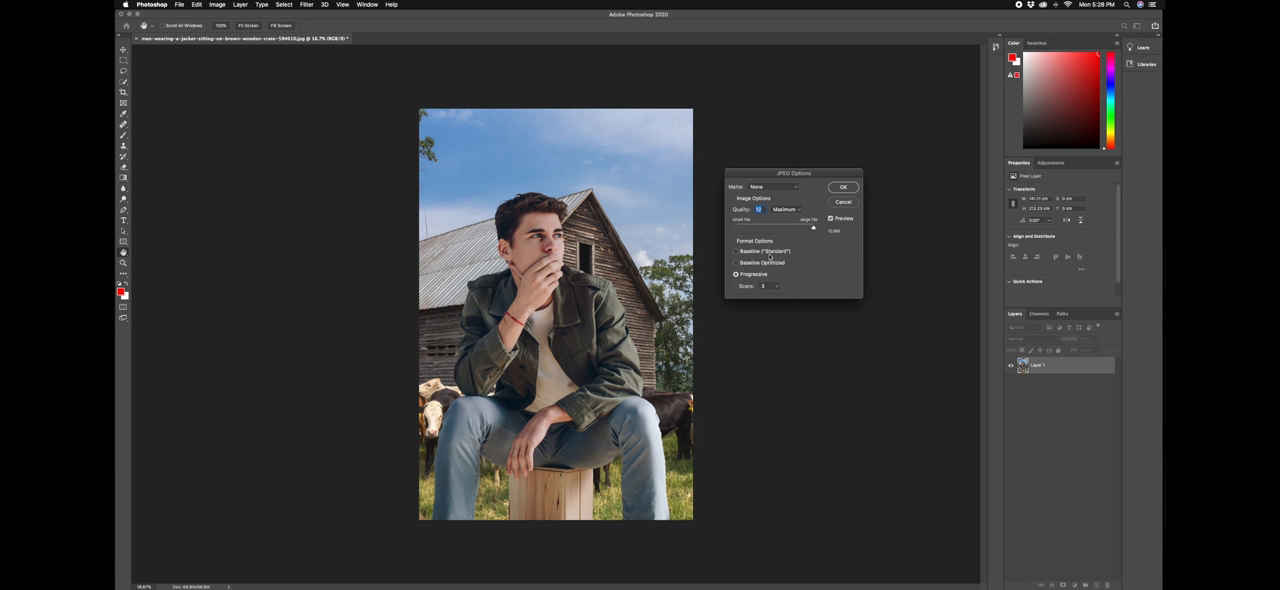
mouse_move(304, 74)
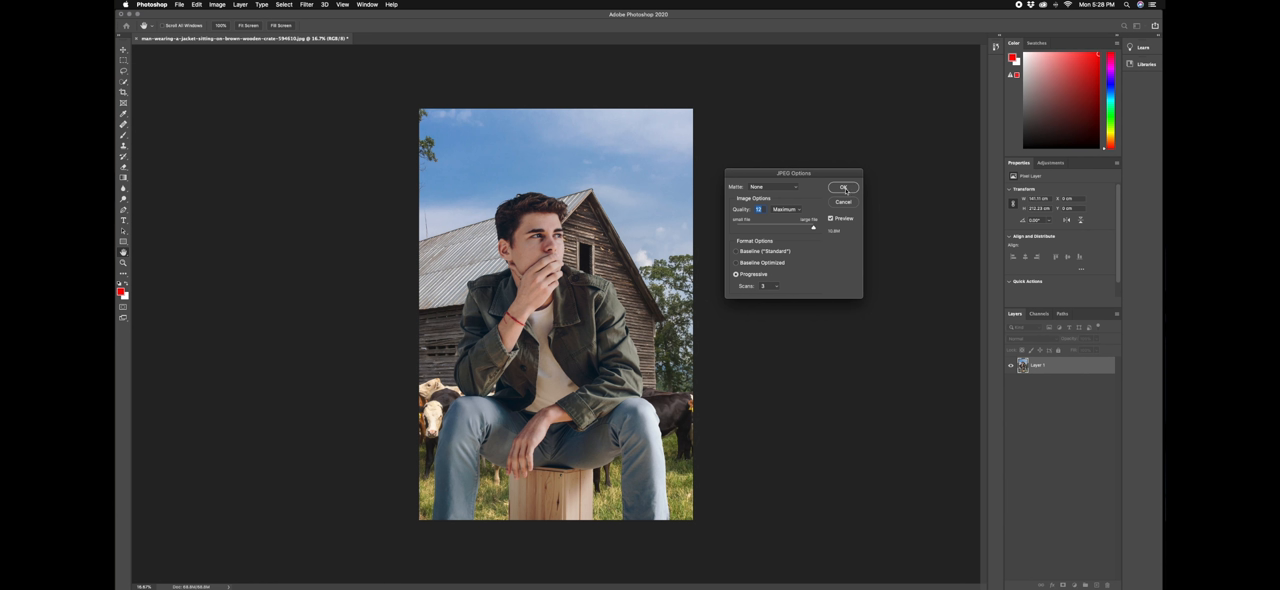
left_click(844, 188)
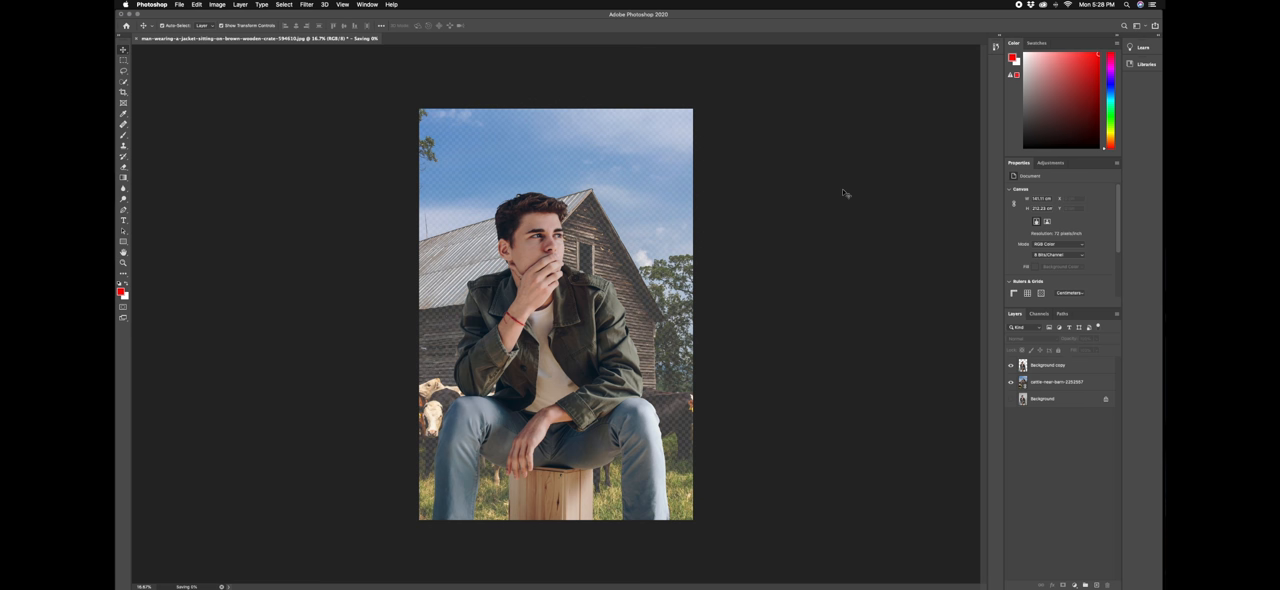